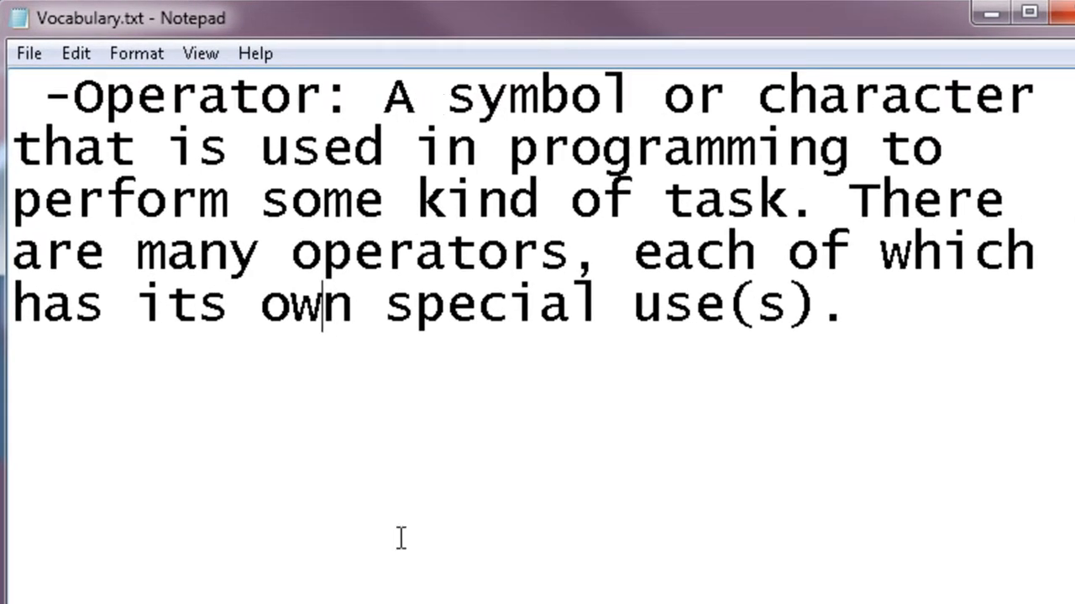
mouse_move(399, 591)
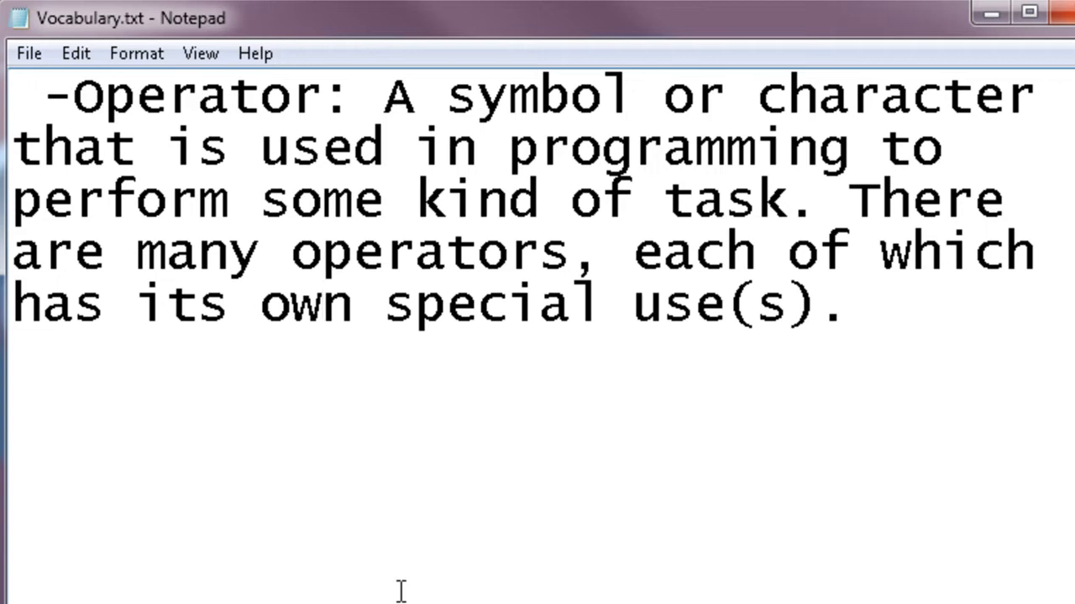
Place the cursor at the + operator in the value3 = value1 + value2 line.
click(317, 303)
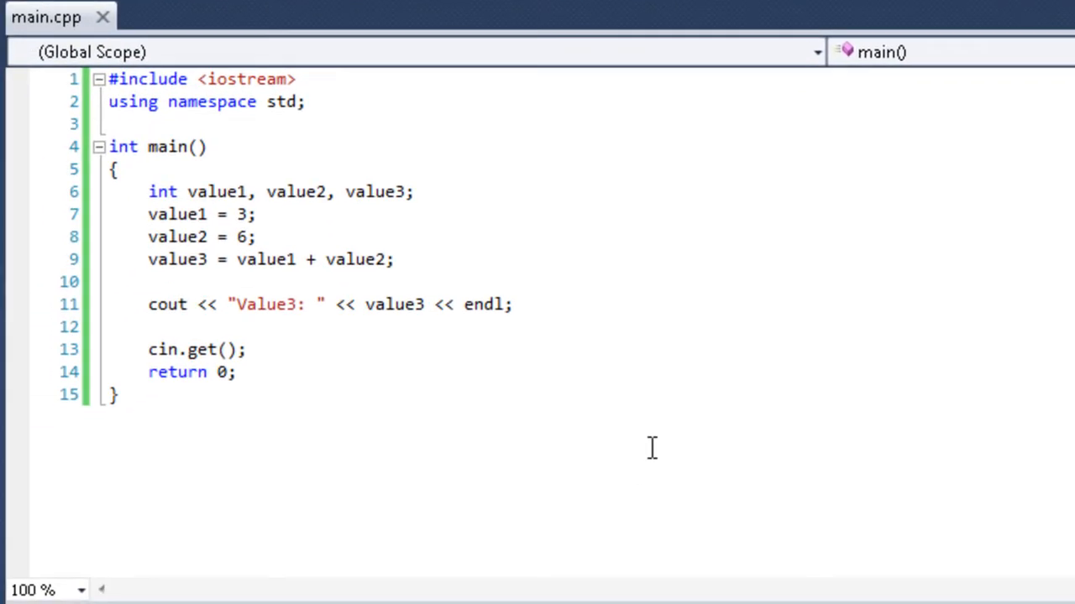
mouse_move(289, 200)
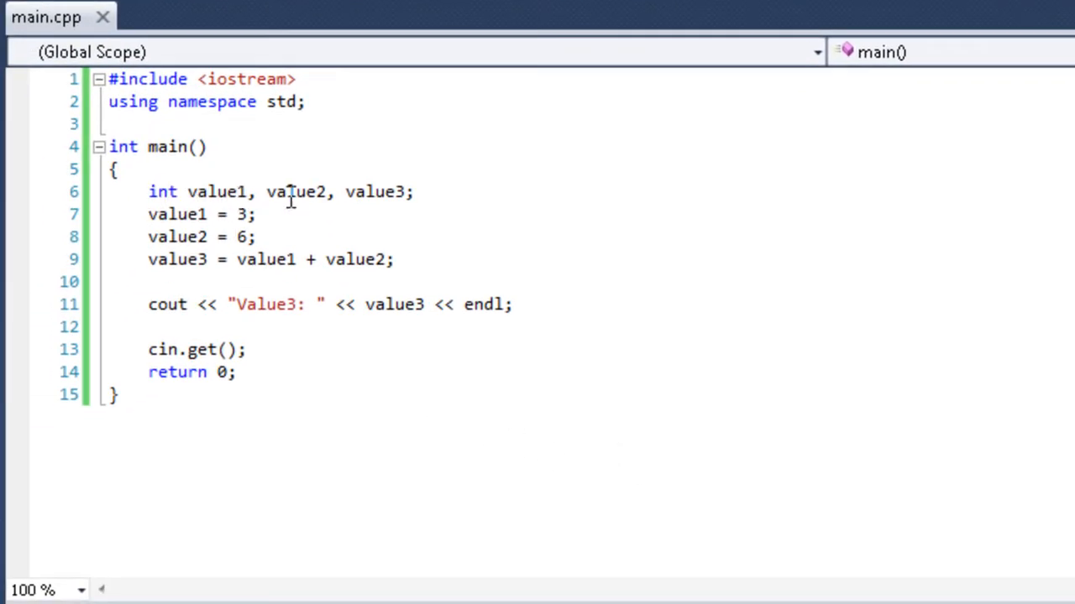
mouse_move(369, 192)
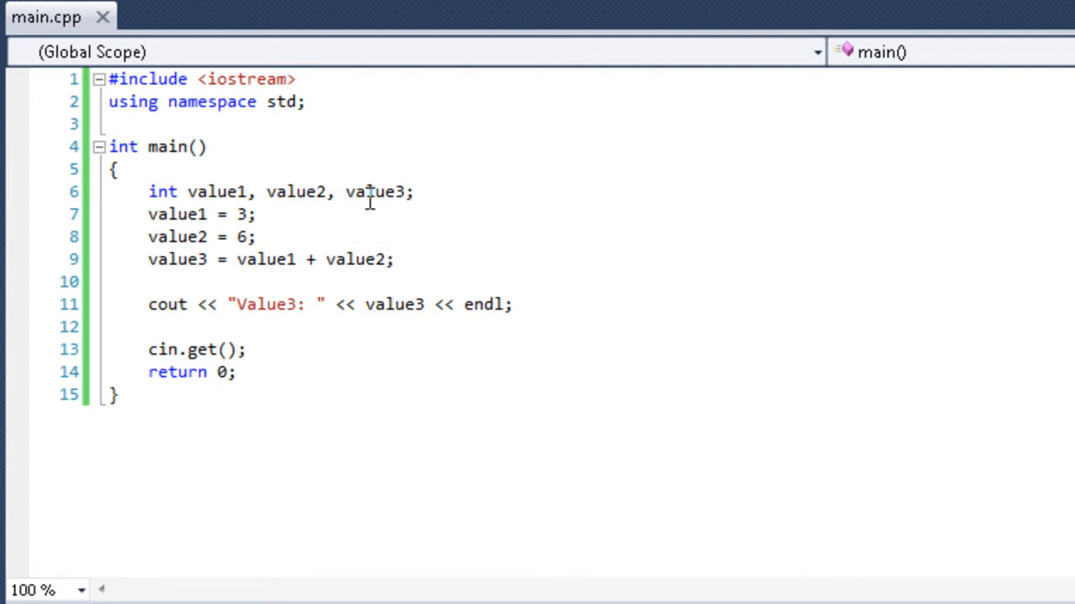
mouse_move(171, 215)
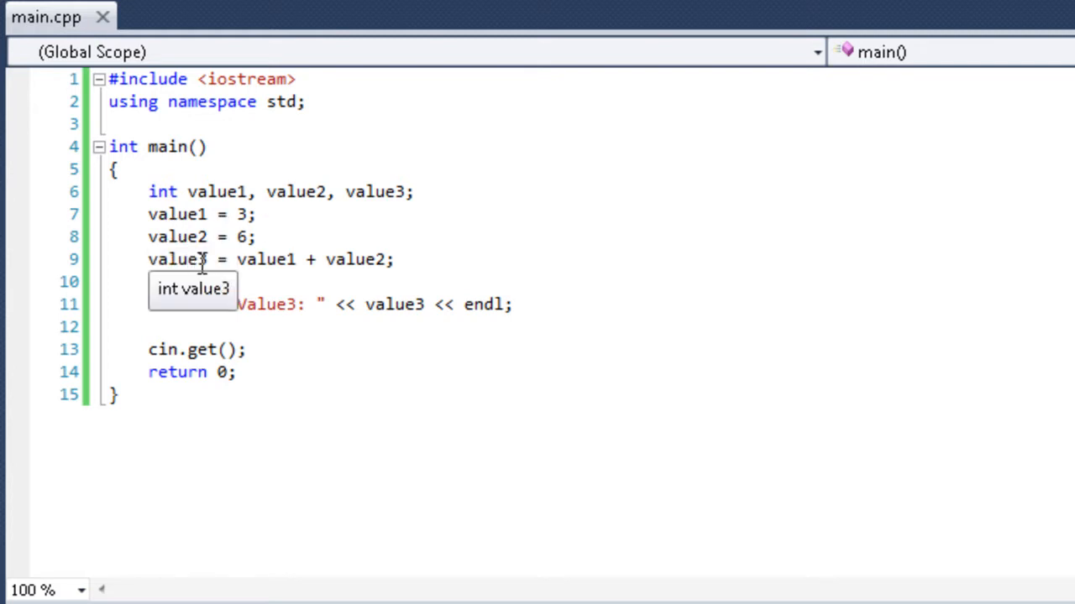
mouse_move(362, 258)
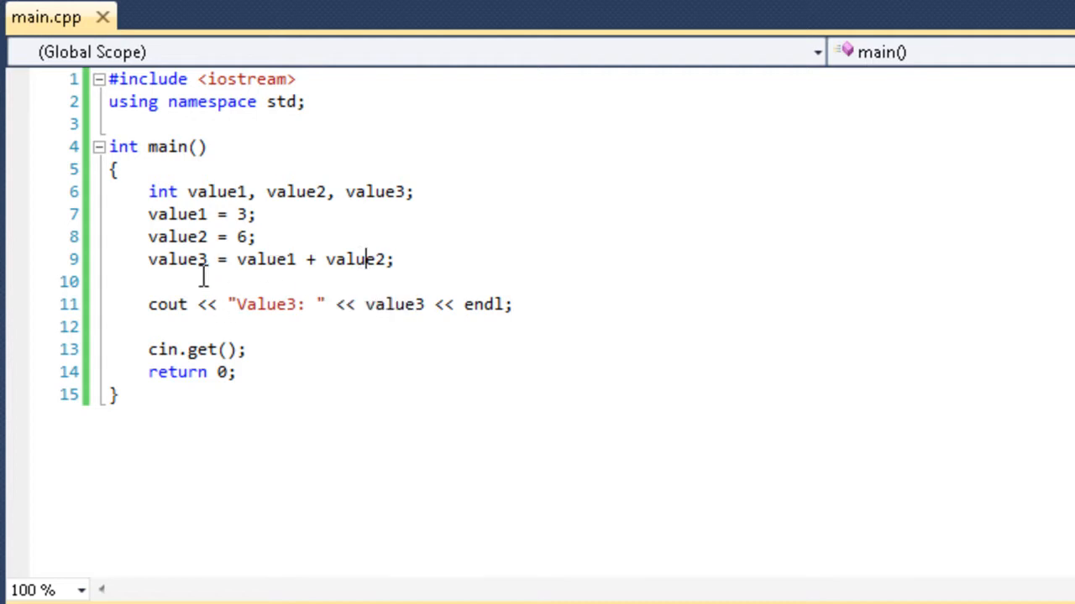
mouse_move(256, 240)
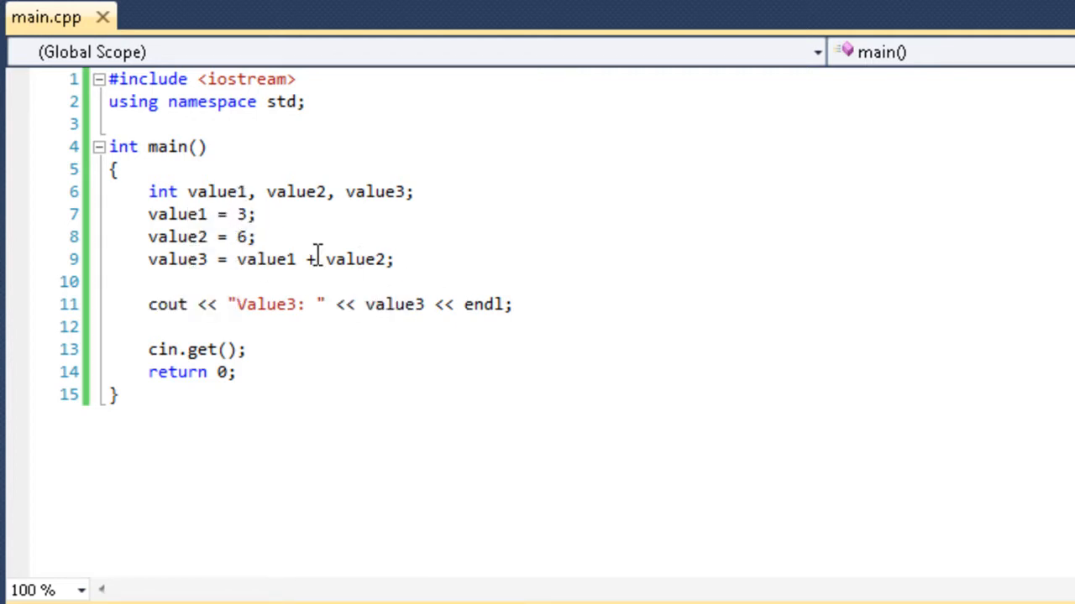
mouse_move(201, 282)
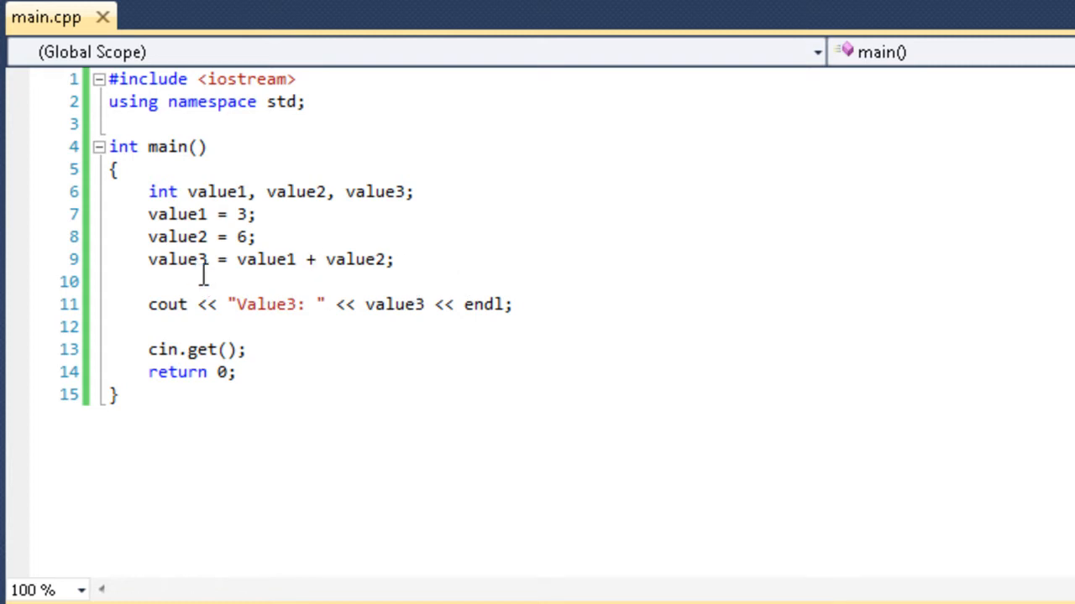
mouse_move(355, 259)
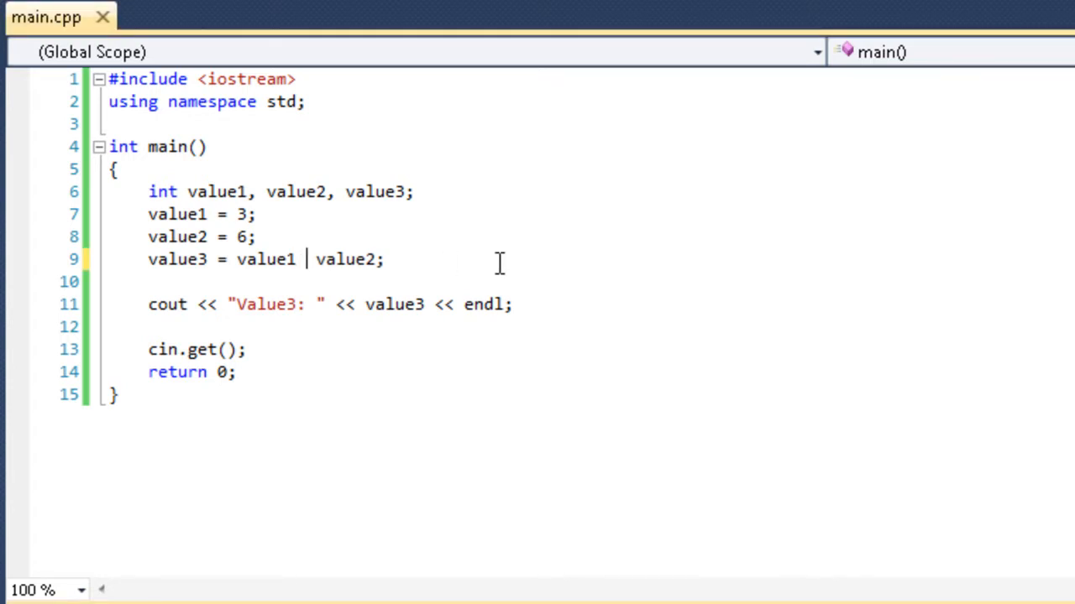
Swap the value3 operator through -, * and /, then restore it to +.
text(-)
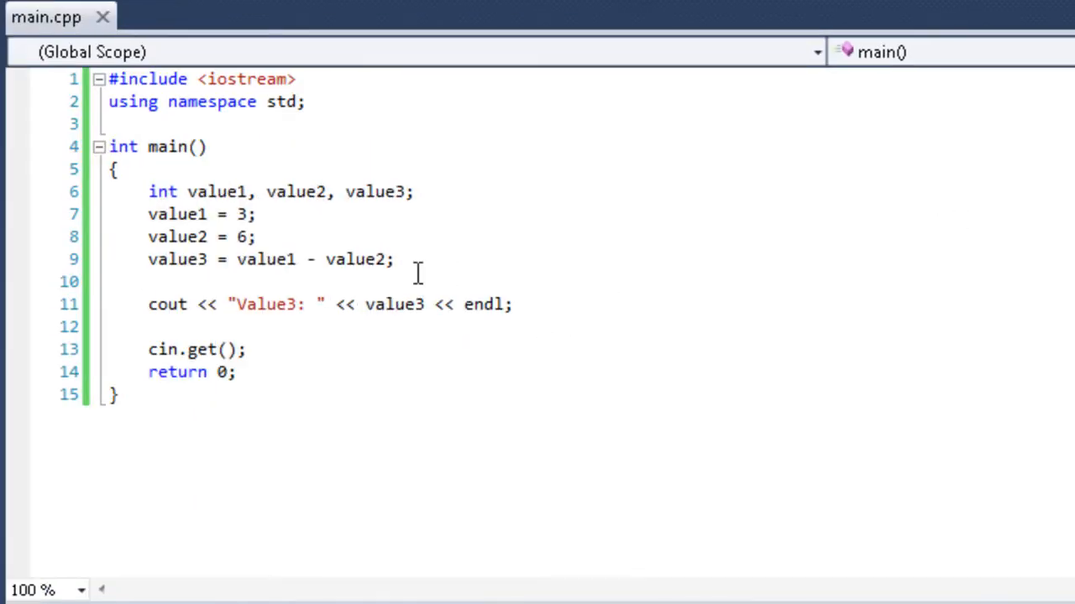
text(*)
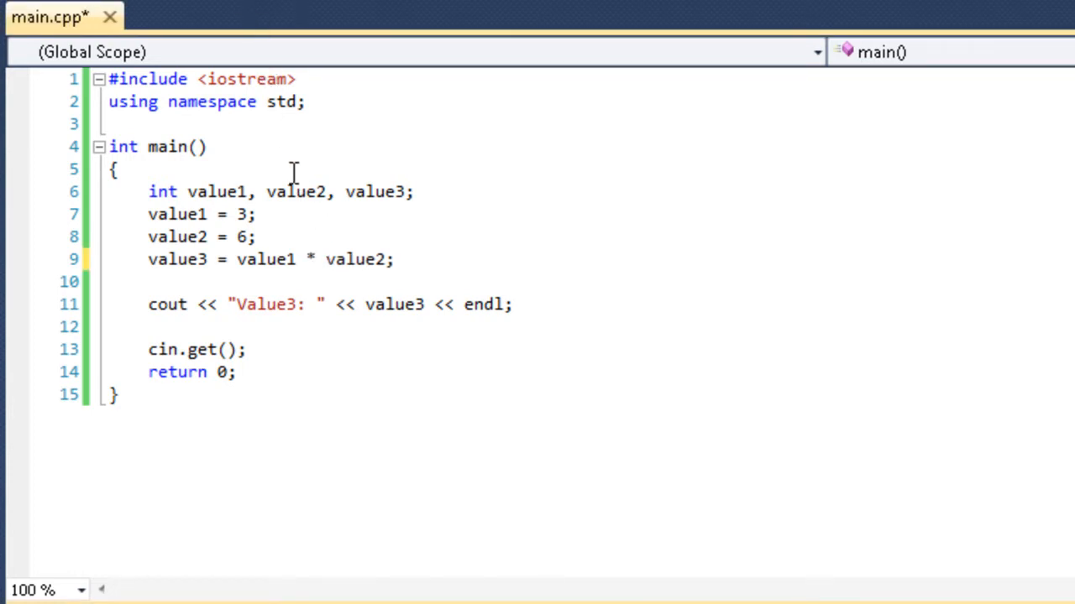
text(/)
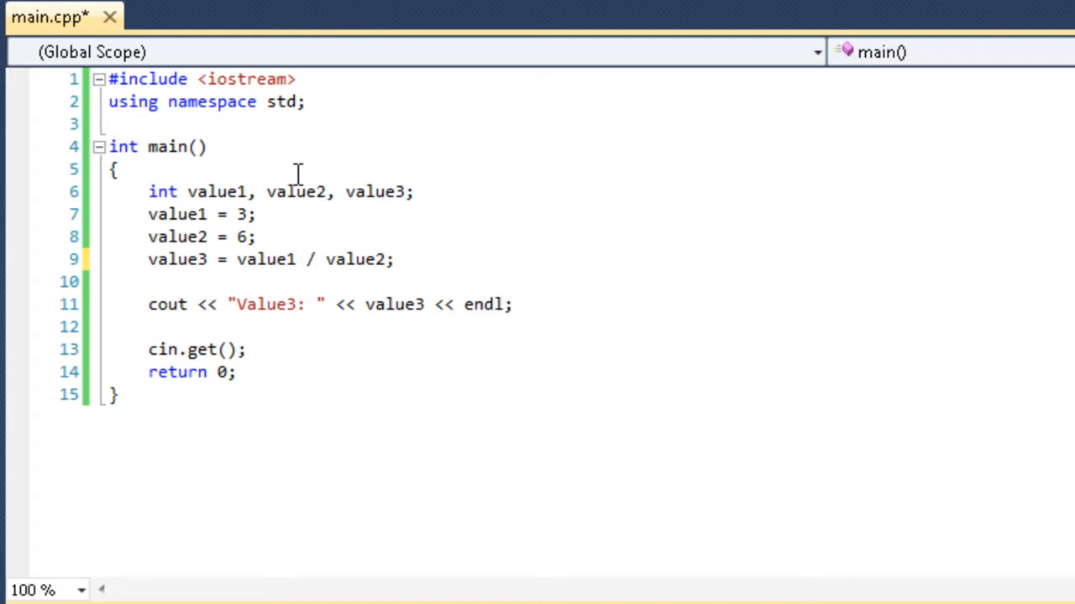
mouse_move(311, 168)
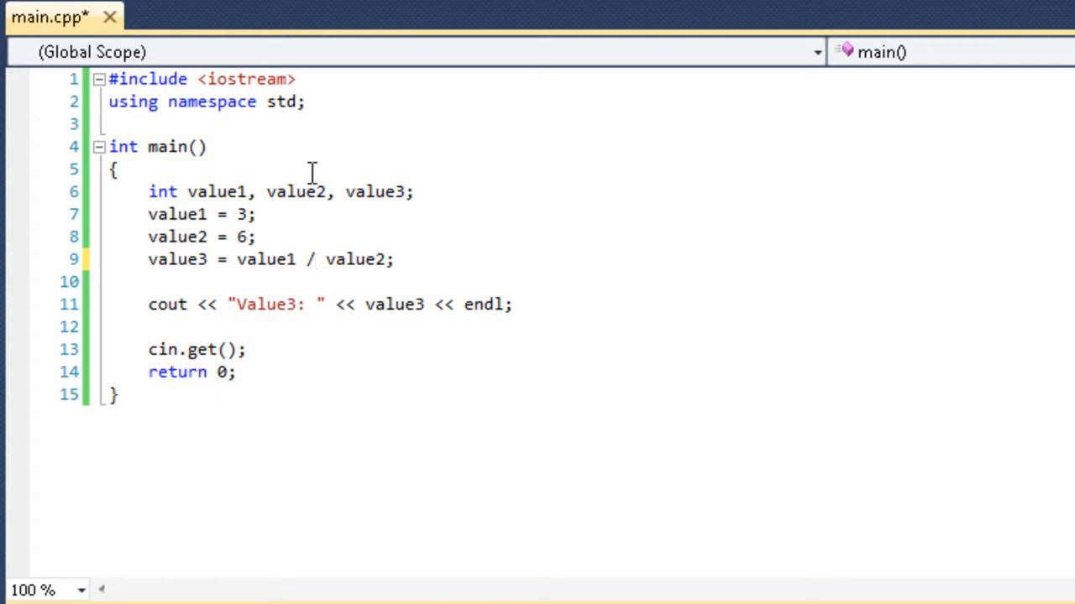
text(+)
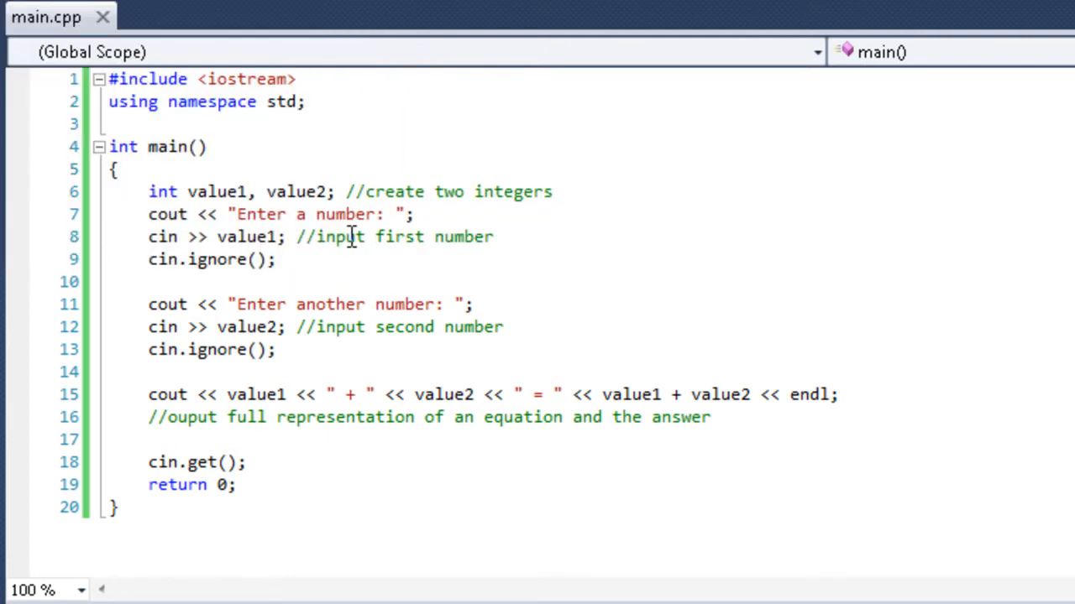
mouse_move(284, 183)
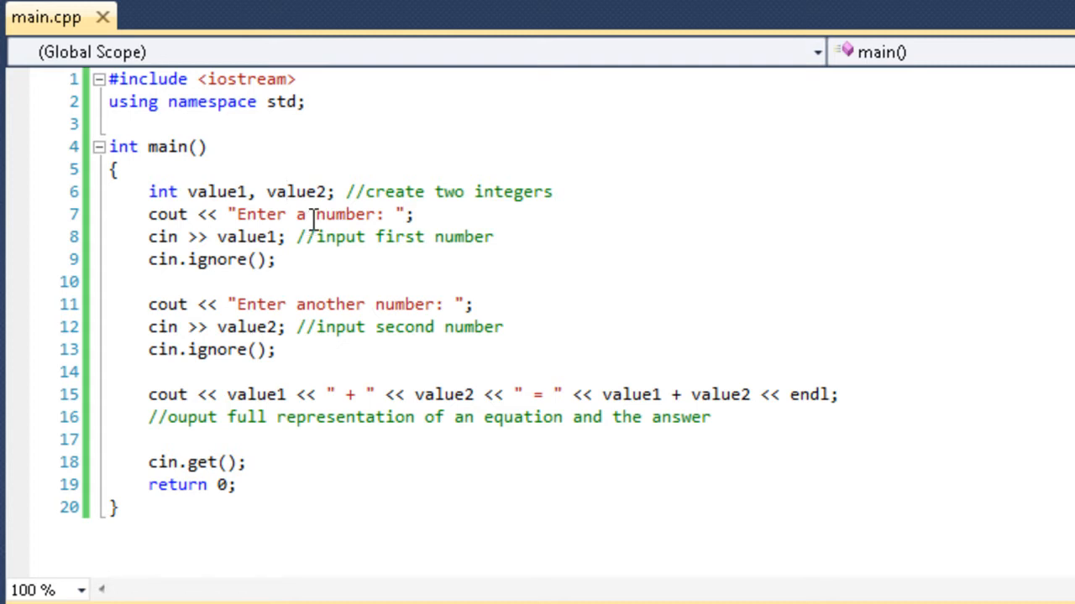
mouse_move(222, 243)
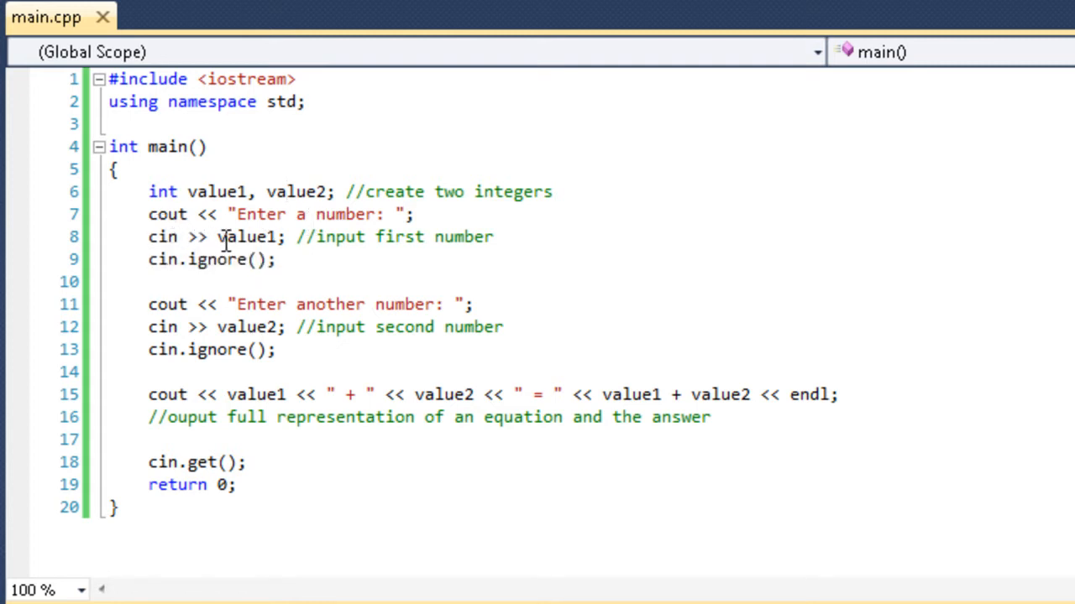
mouse_move(316, 236)
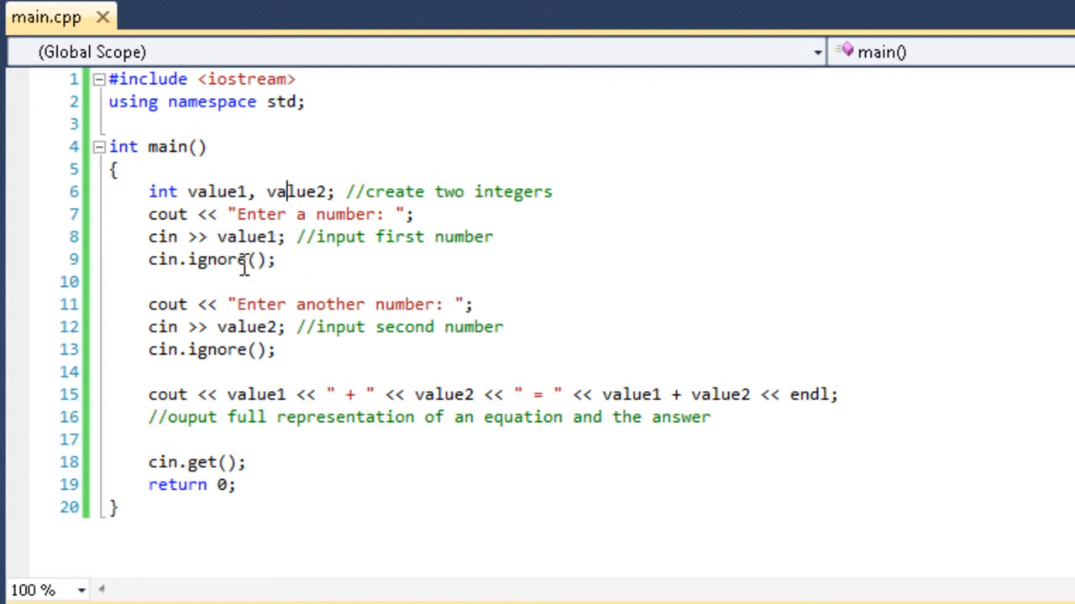
mouse_move(226, 328)
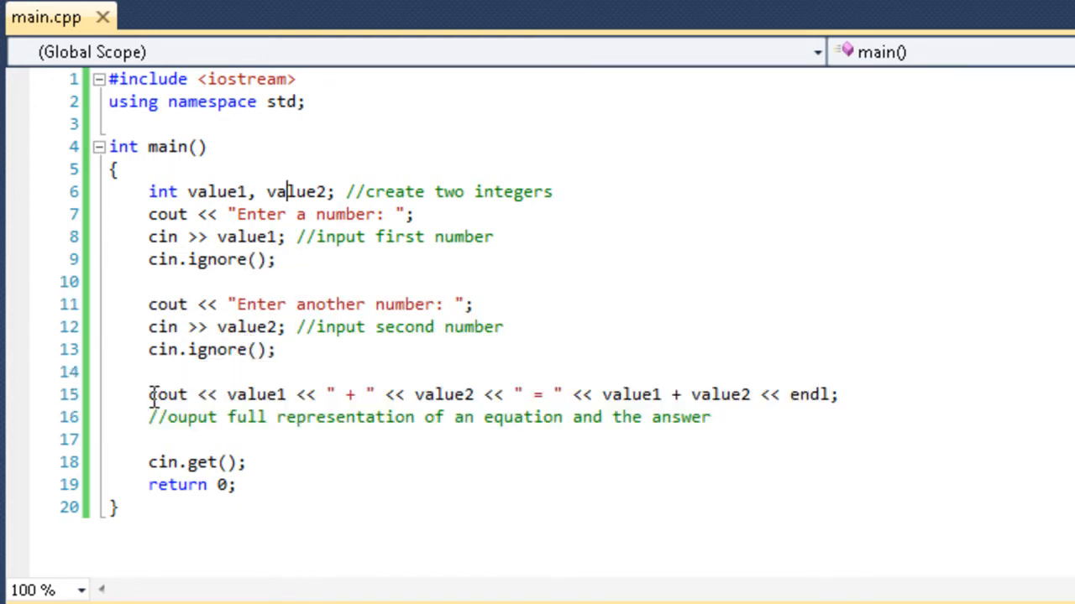
Select the value1 + value2 sum expression in the cout output line.
click(252, 394)
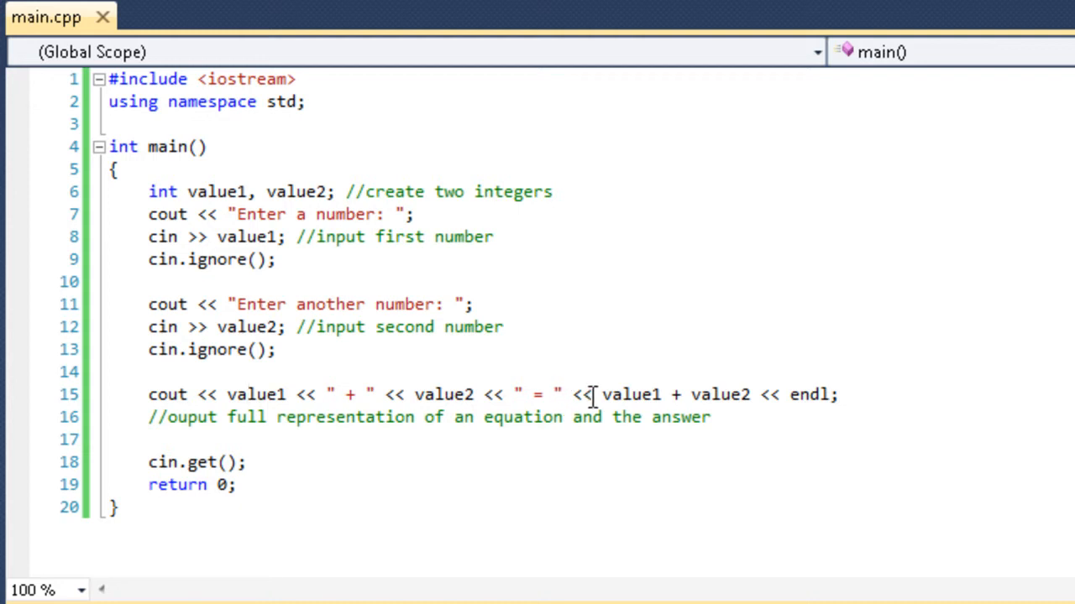
drag(601, 394, 749, 395)
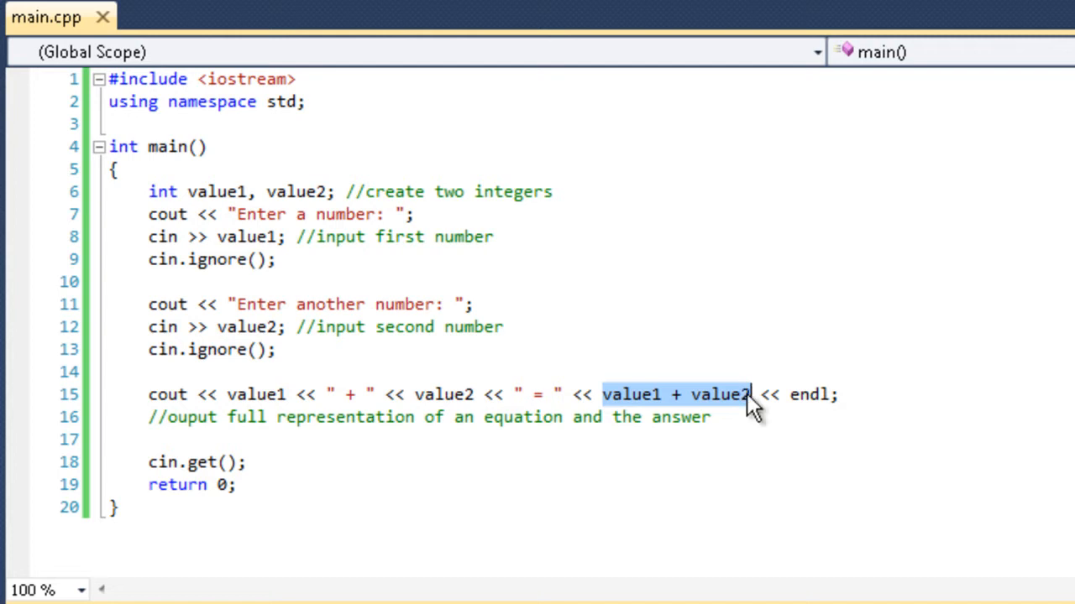
mouse_move(732, 425)
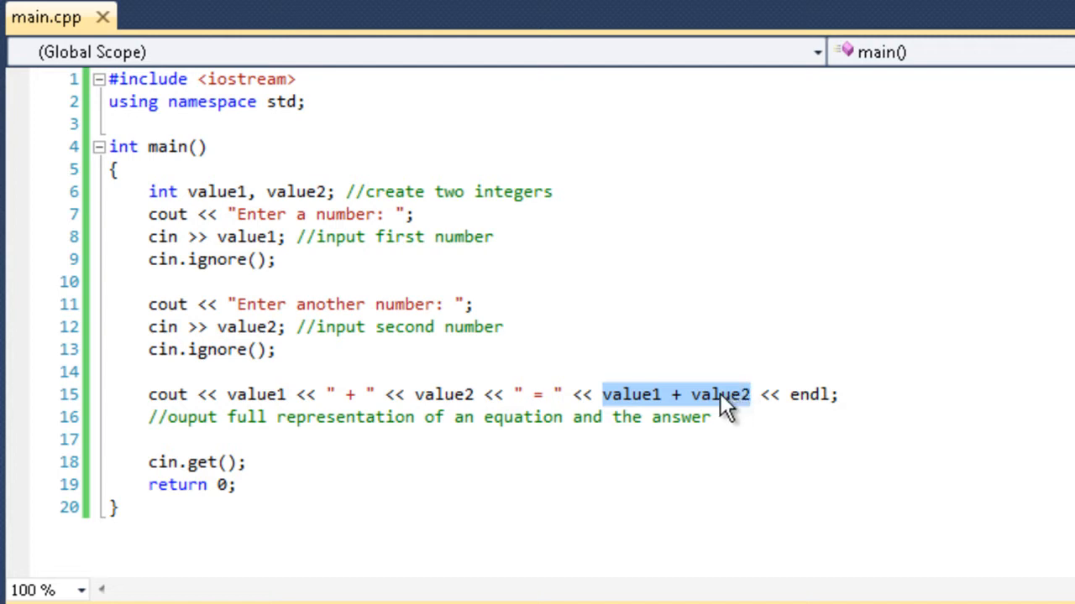
mouse_move(642, 423)
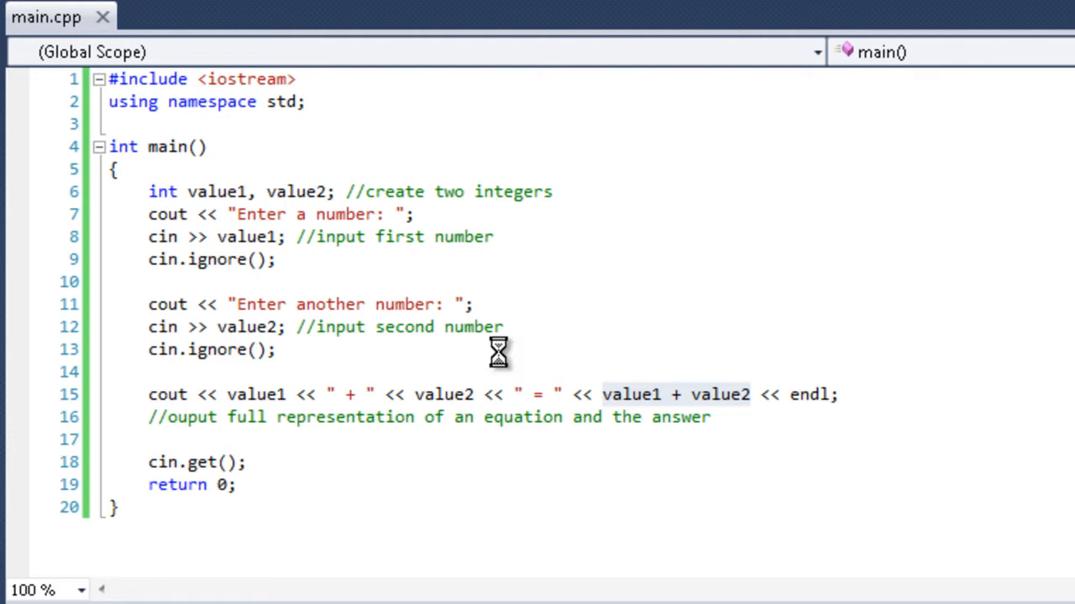
Run the addition program and enter 4 as the second number.
key(F5)
text(6)
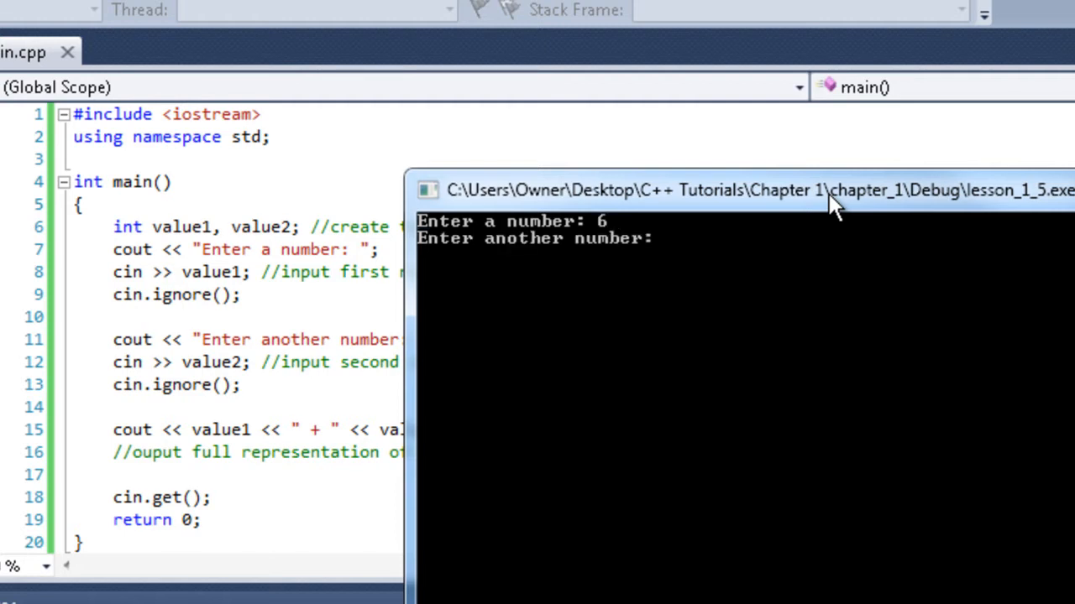
text(4)
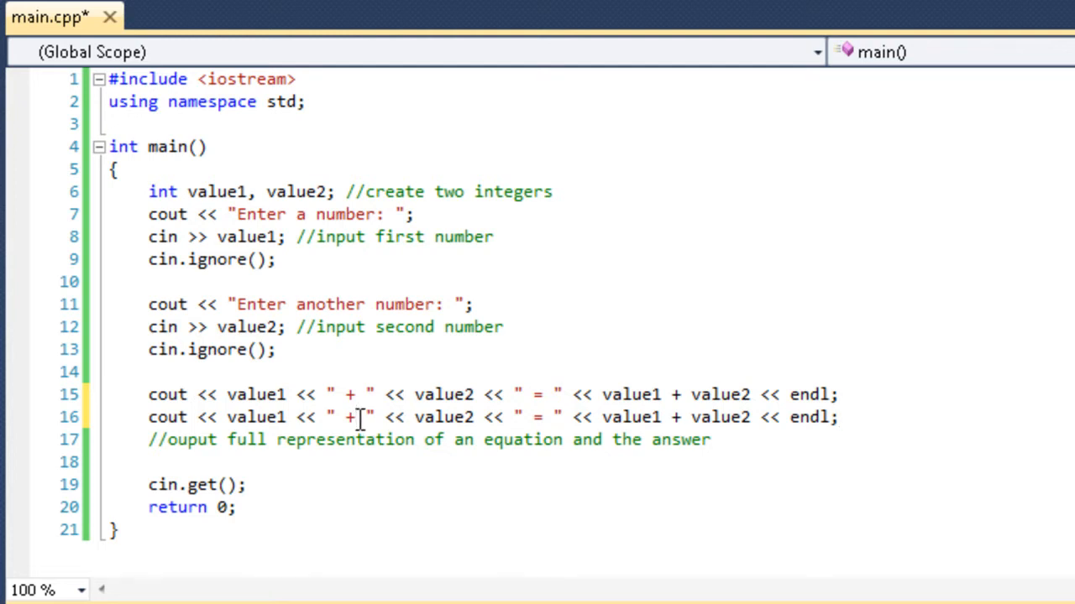
Make line 16 print subtraction and run it with 6 and 4 to get 6 - 4 = 2.
text(-)
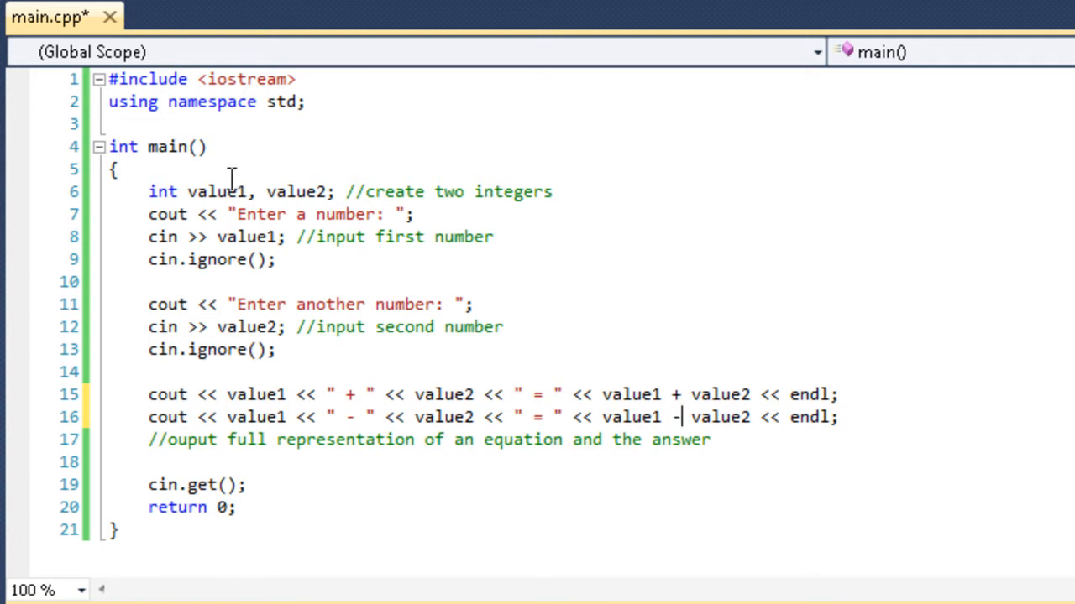
key(Ctrl+s)
text(6)
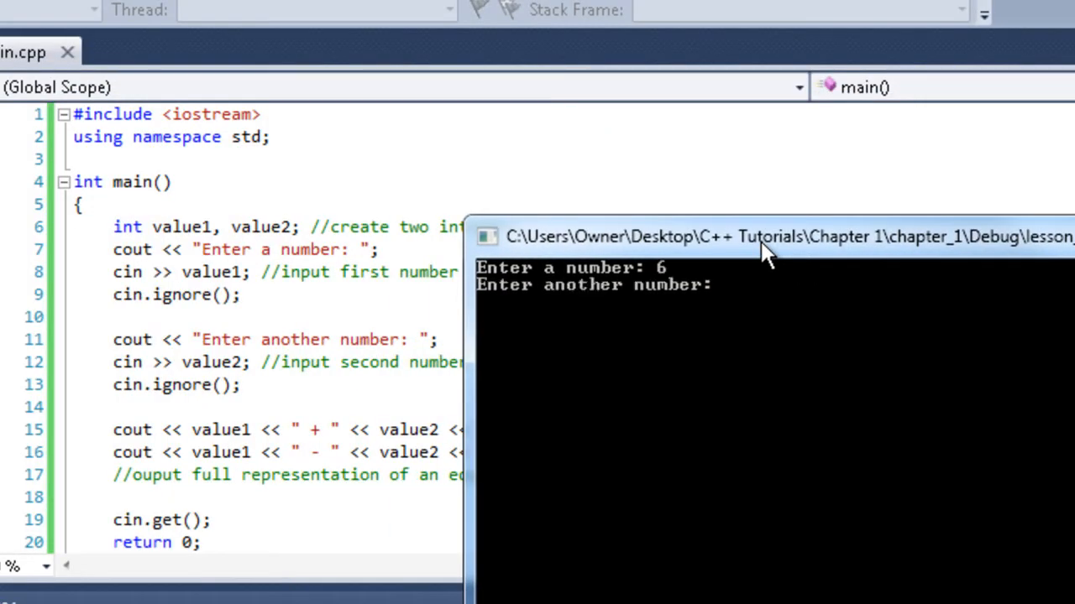
text(4)
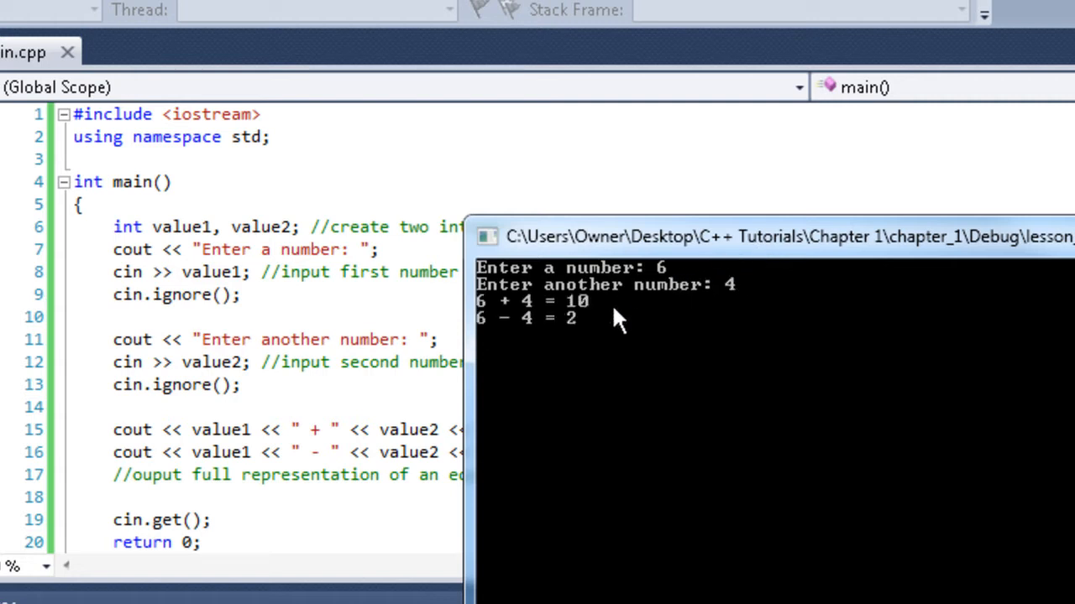
mouse_move(1024, 302)
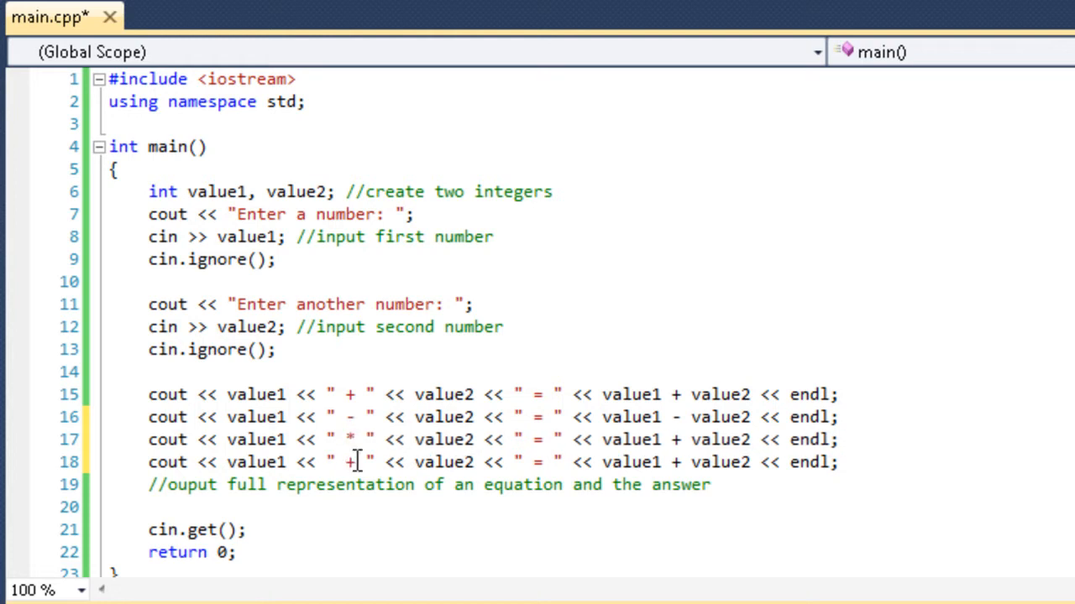
Make the last line divide, run with 6 and 4, and close the console output.
text(/)
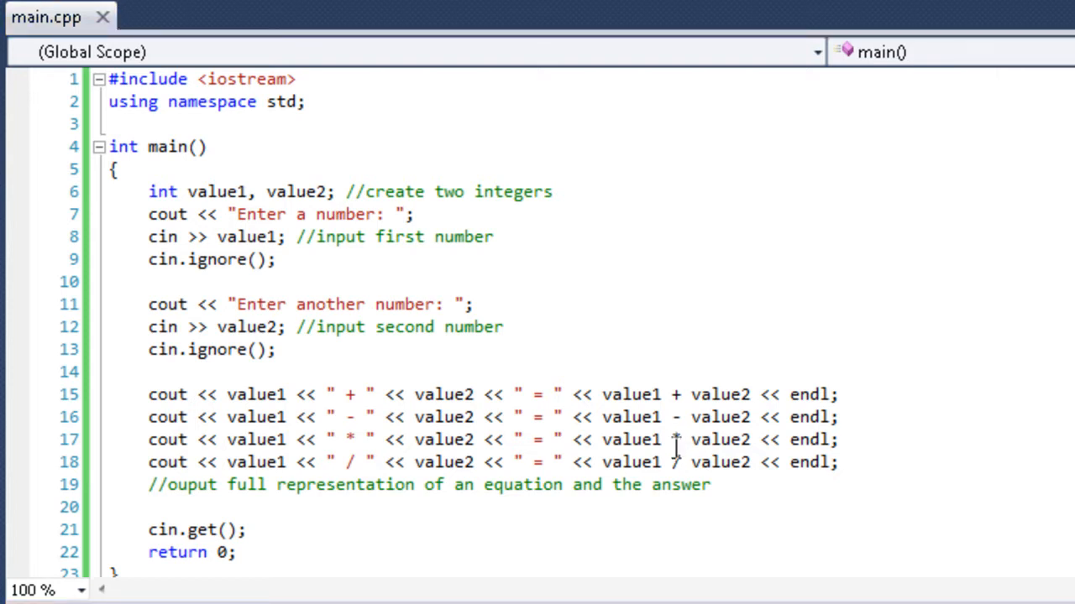
mouse_move(613, 461)
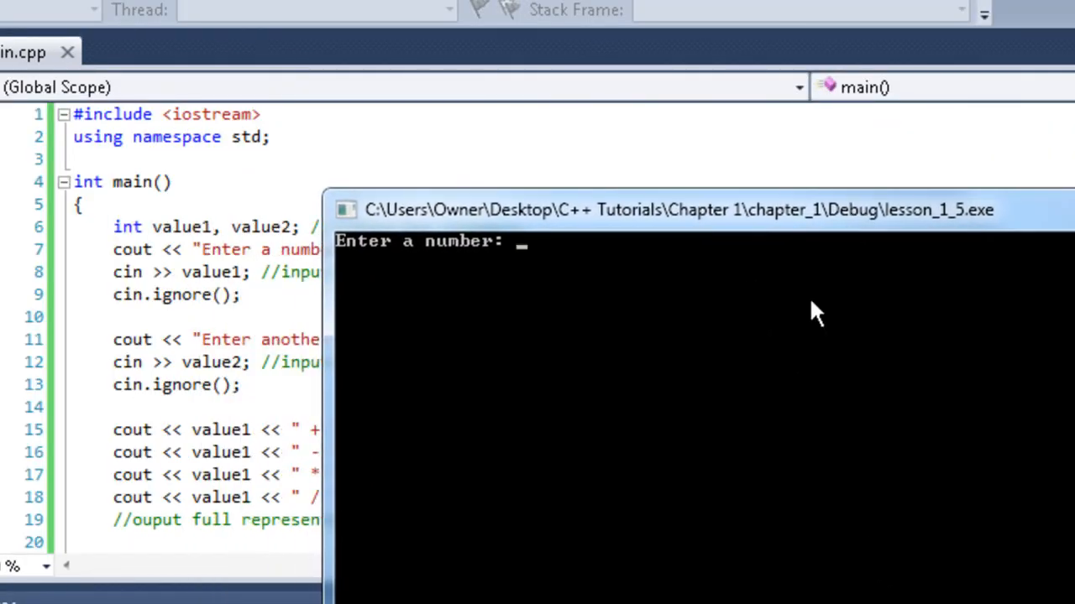
text(6)
text(4)
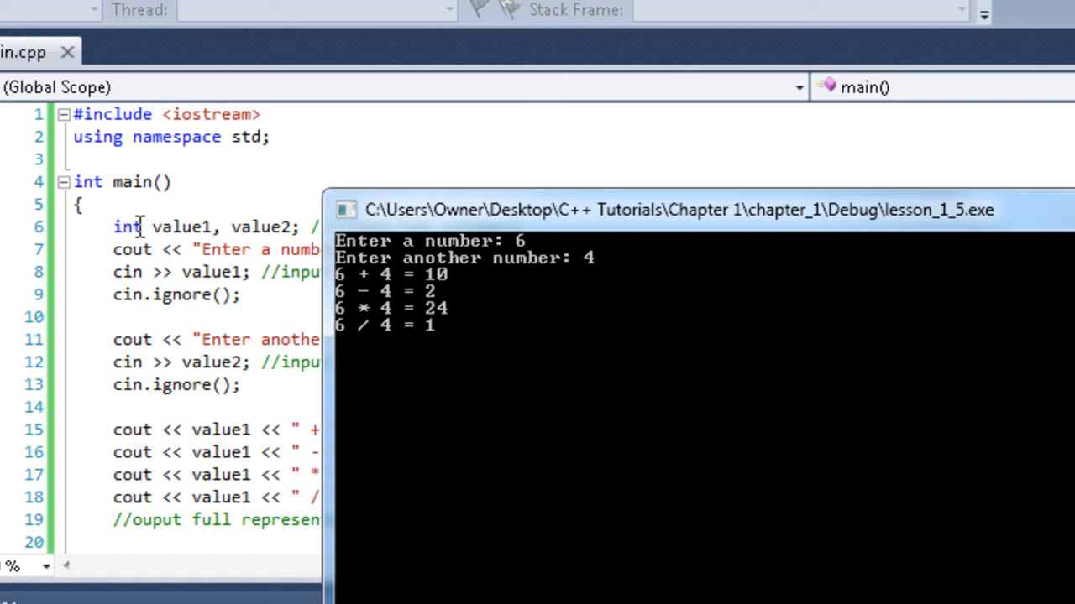
mouse_move(379, 356)
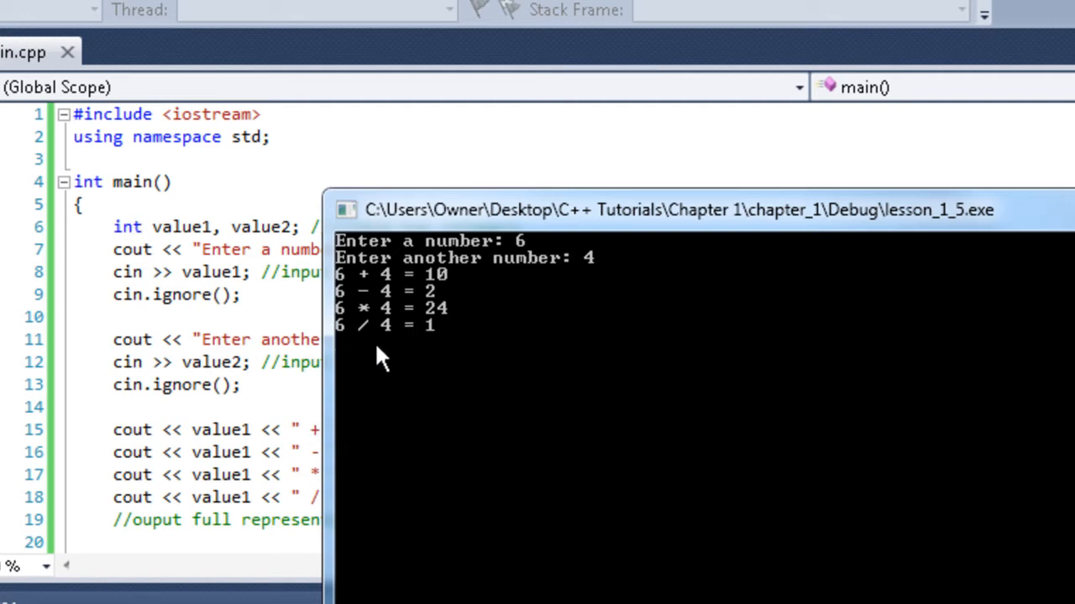
mouse_move(277, 362)
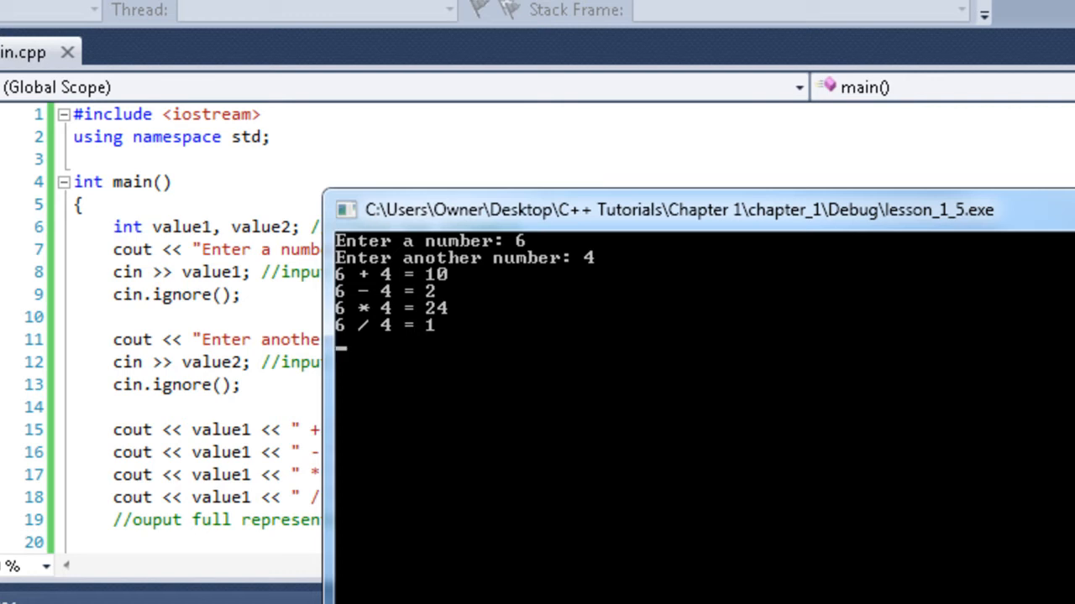
click(604, 293)
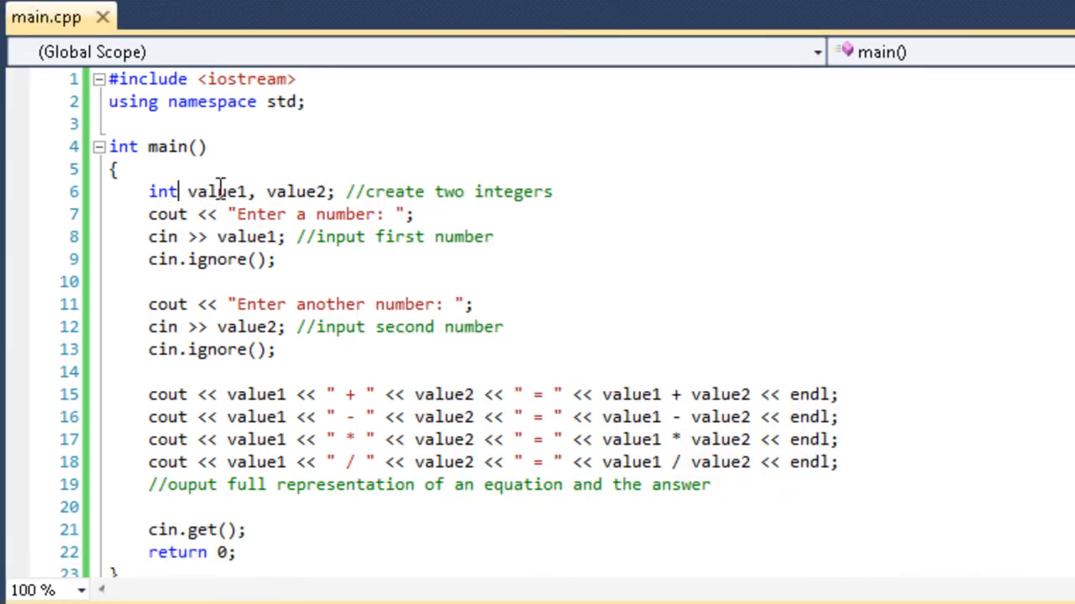
Declare value1 and value2 as float, save, and run entering 6.0.
key(Backspace)
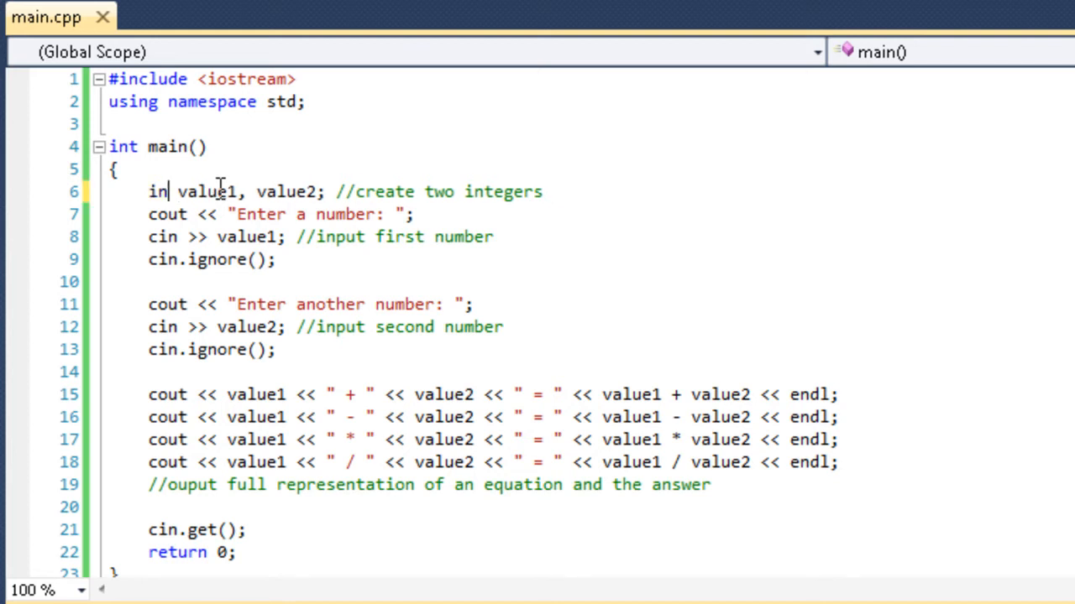
key(BackSpace)
text(float)
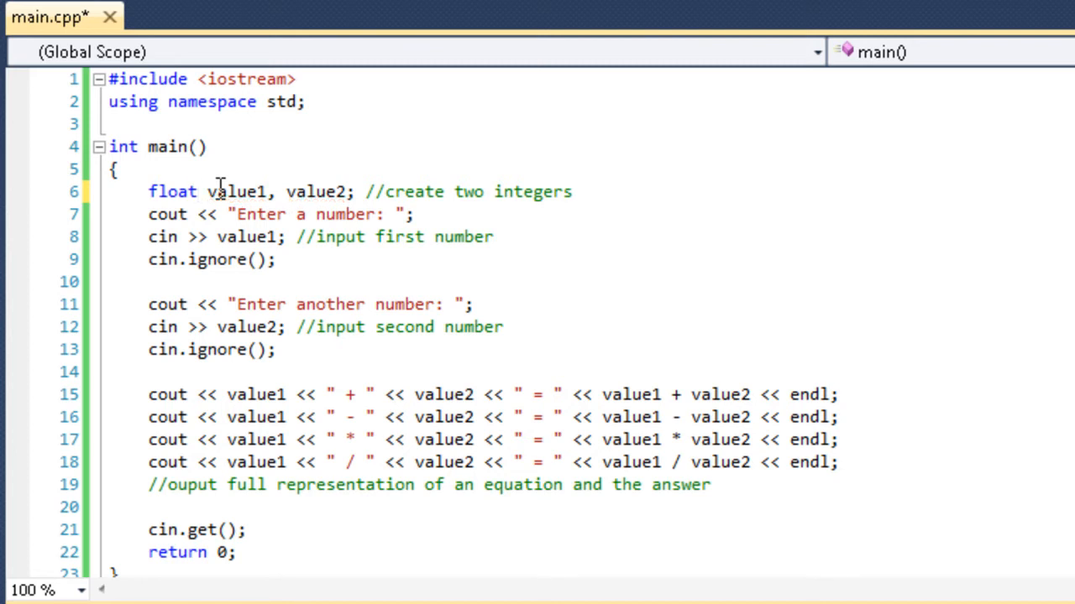
click(198, 191)
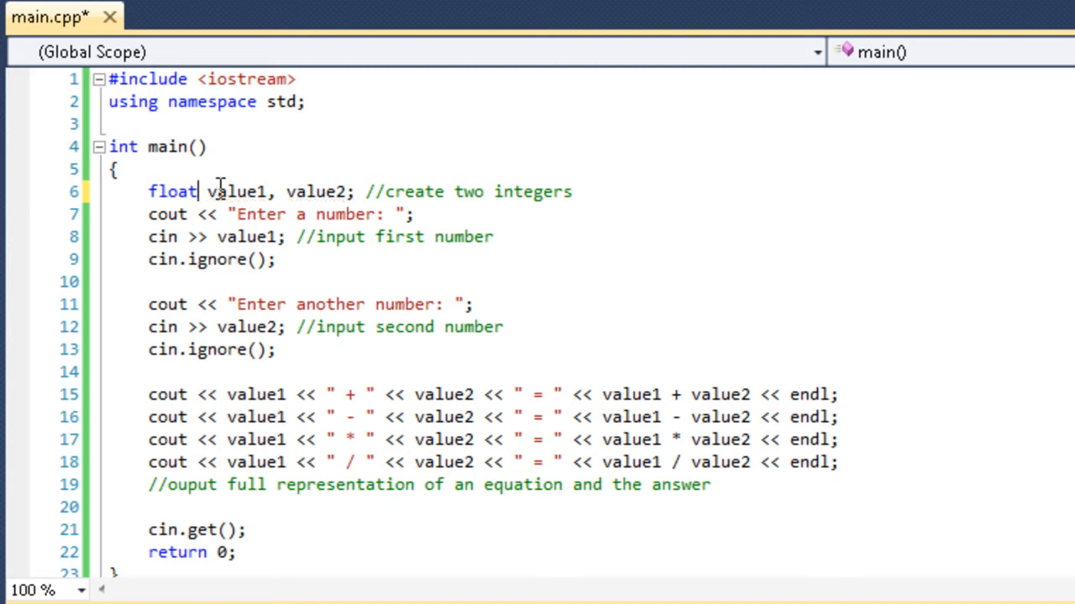
key(ctrl+s)
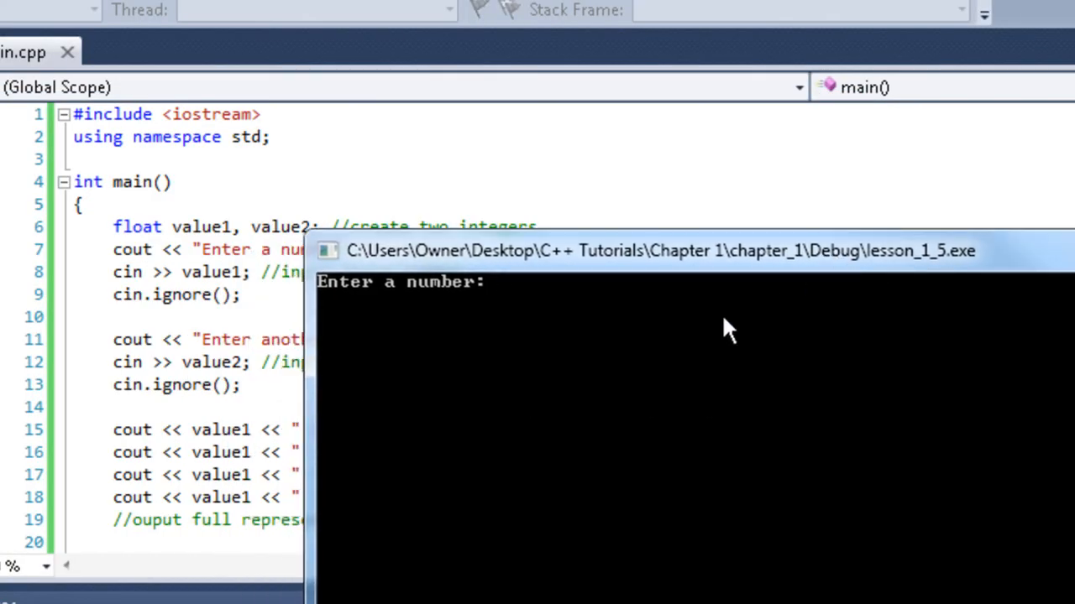
text(6.0)
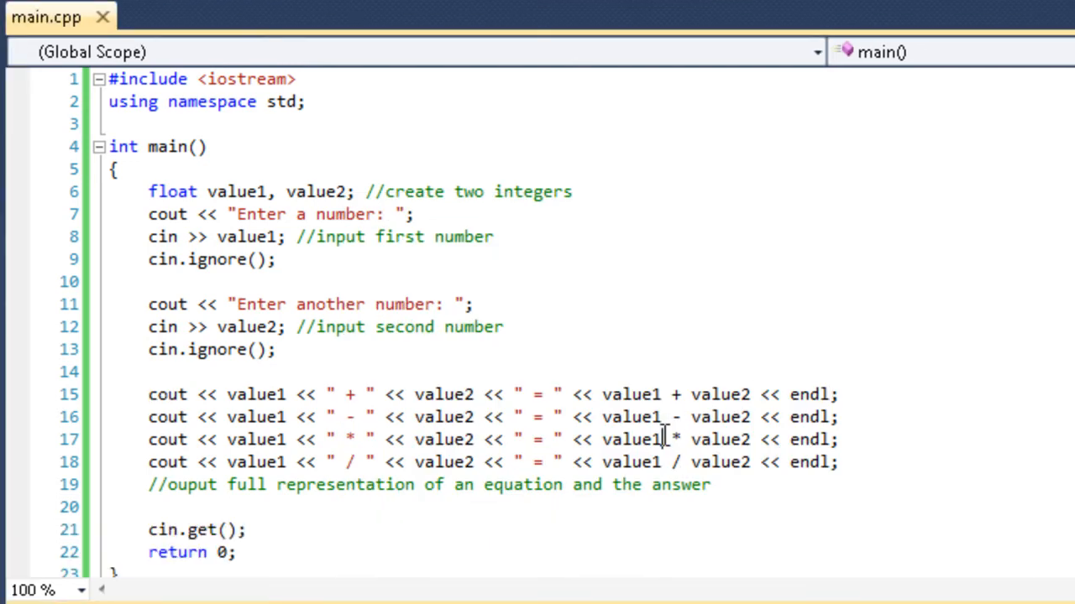
Add a fifth cout line printing the value1 % value2 modulus equation.
scroll(down, 3)
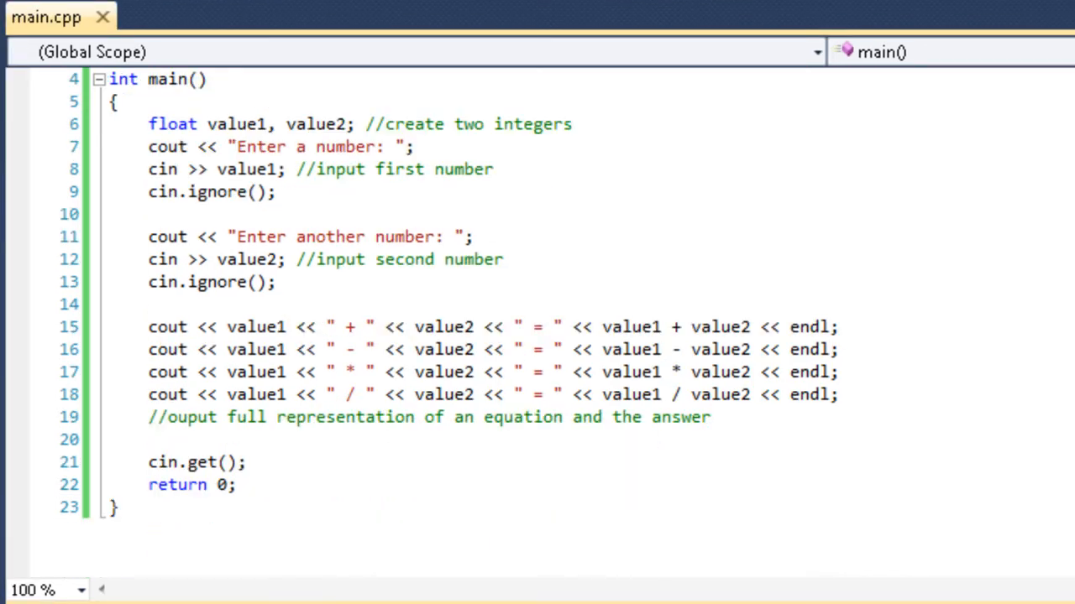
click(668, 373)
text(cout)
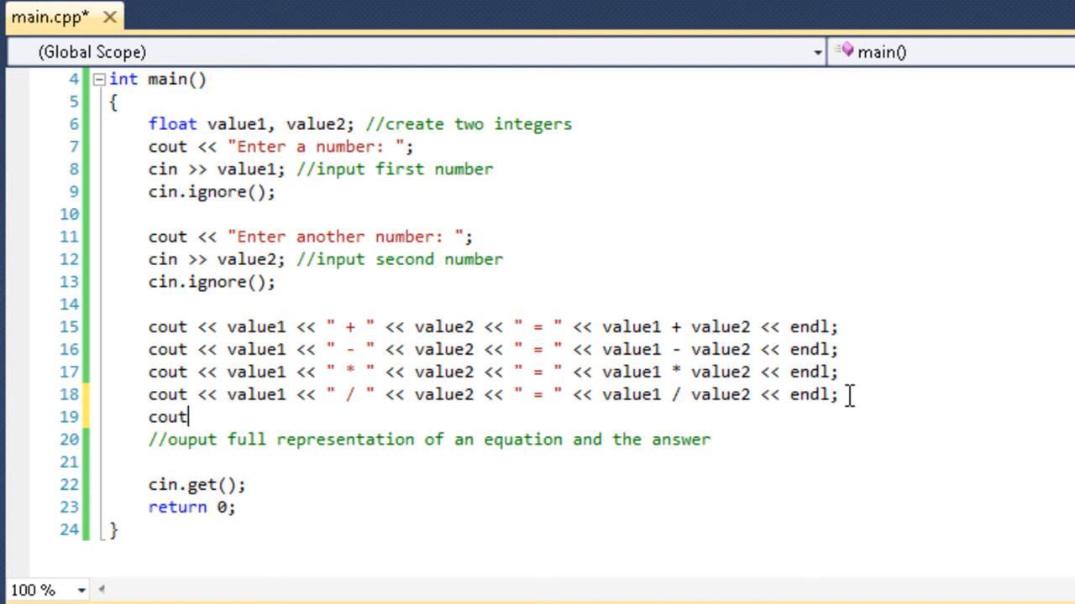
text(<< value1 << " + " << value2 << " = " << value1 + value2 << endl;)
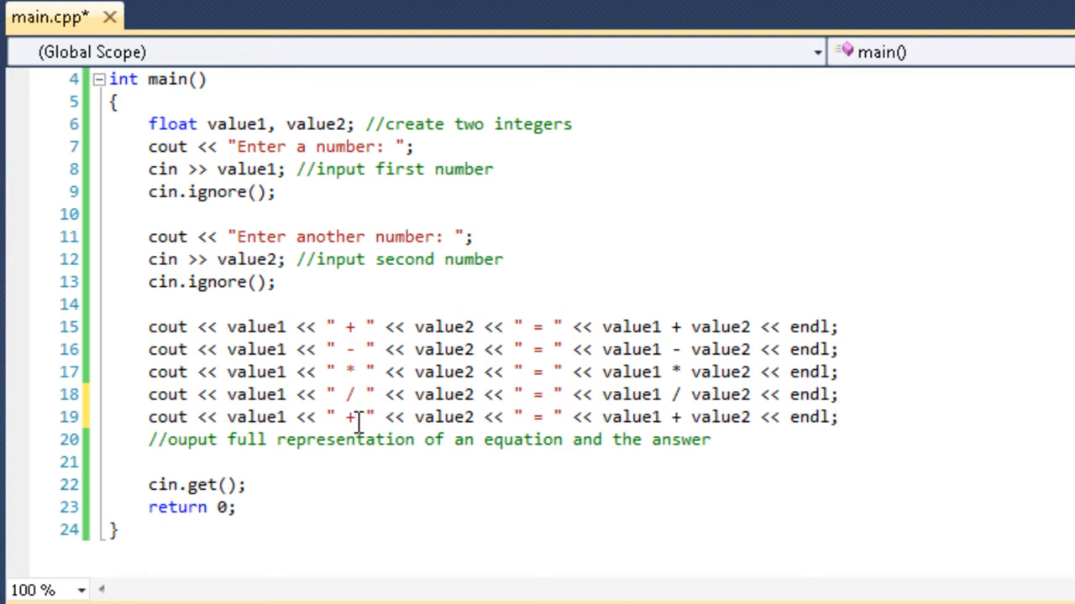
text(%)
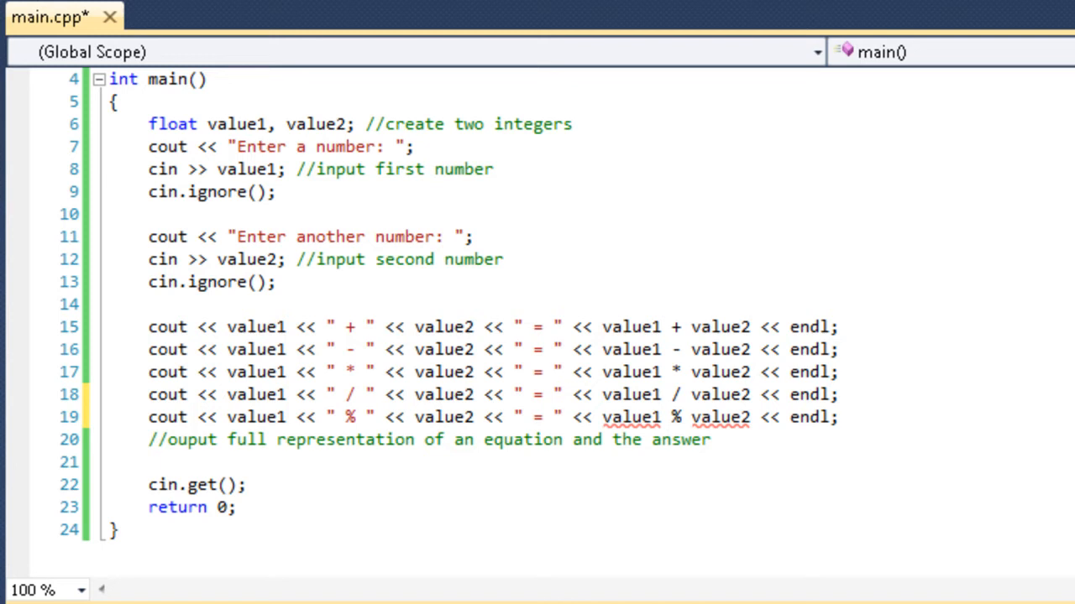
mouse_move(655, 416)
text(in)
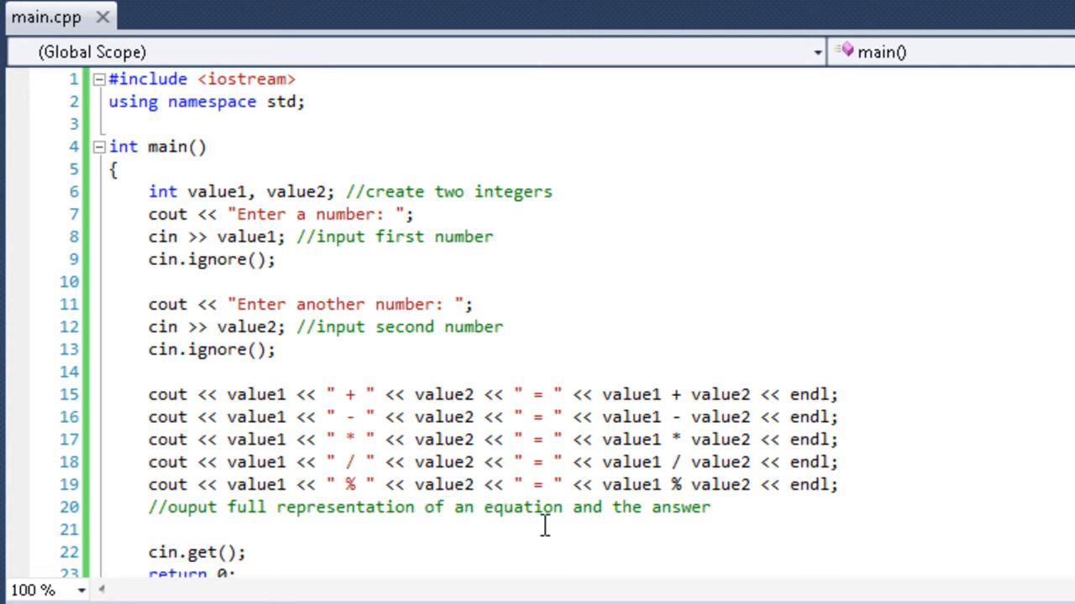
key(F5)
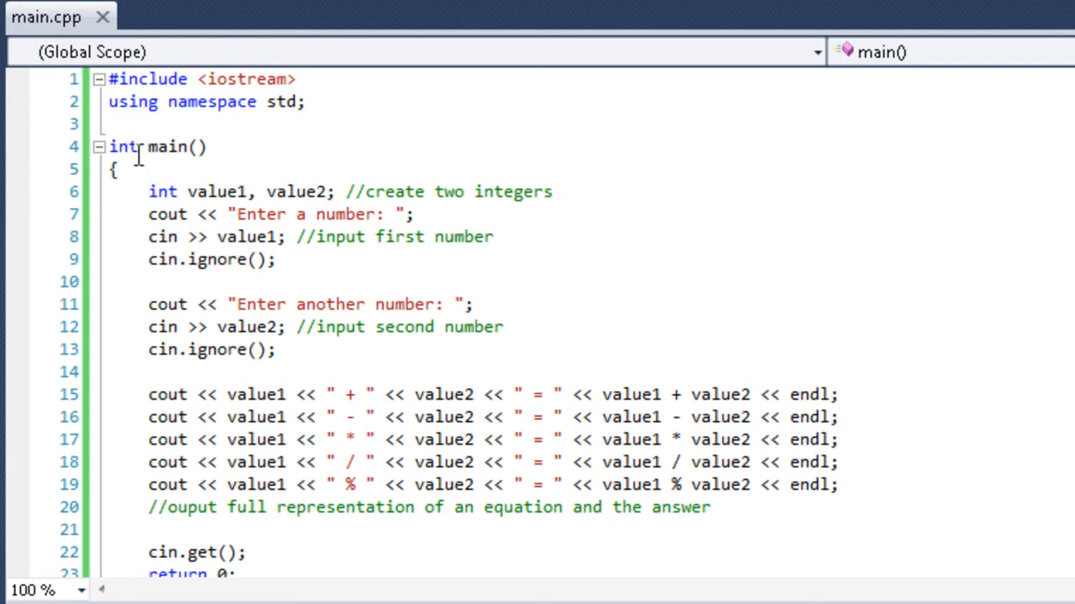
Save main.cpp with the year % 4 output and run the leap-year program.
drag(148, 192, 336, 237)
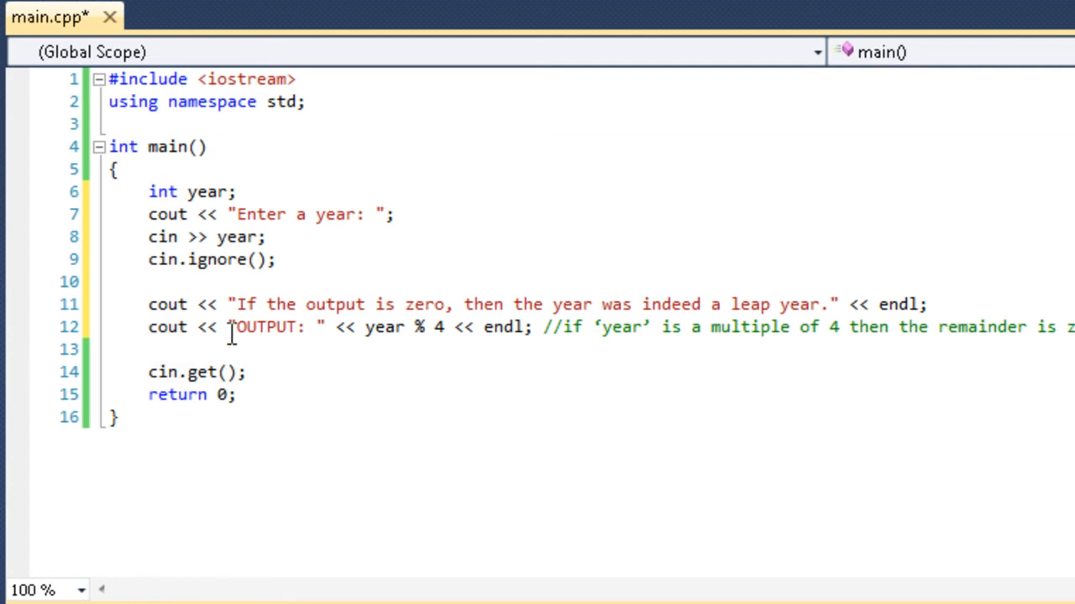
mouse_move(217, 327)
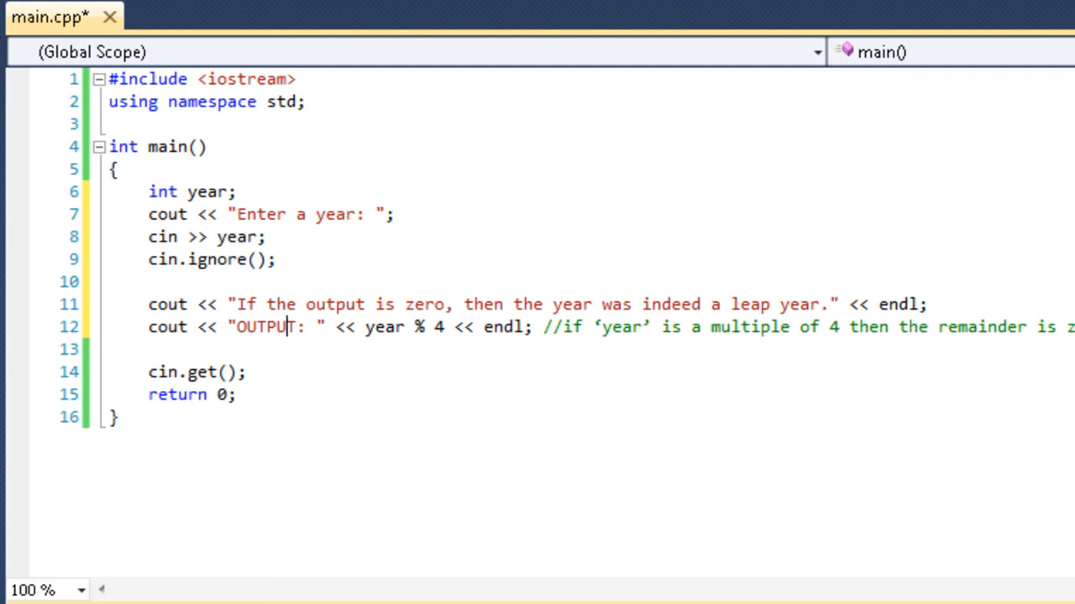
key(Ctrl+s)
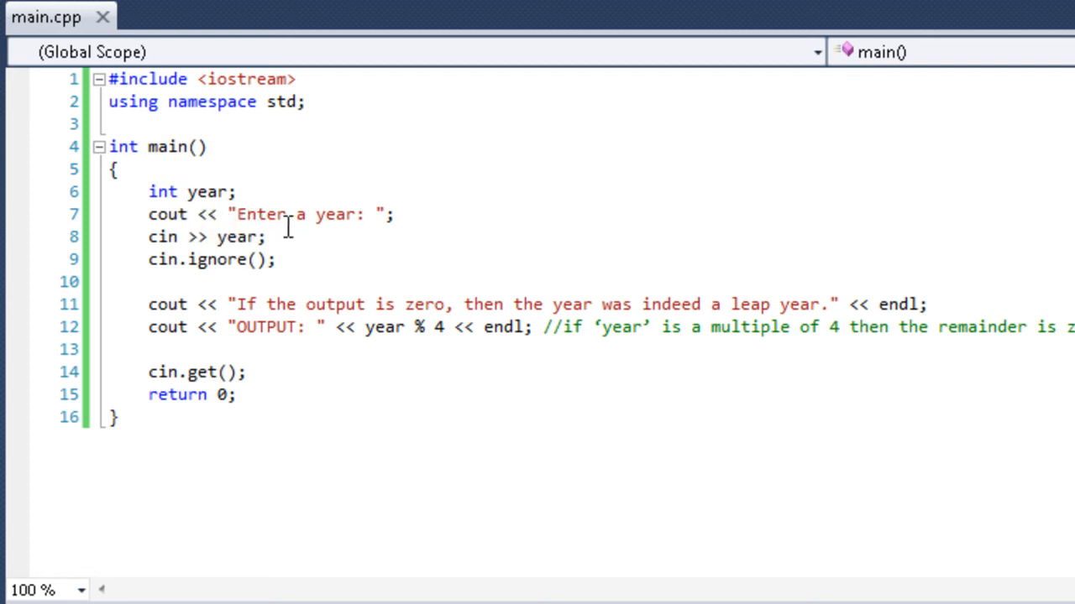
mouse_move(315, 136)
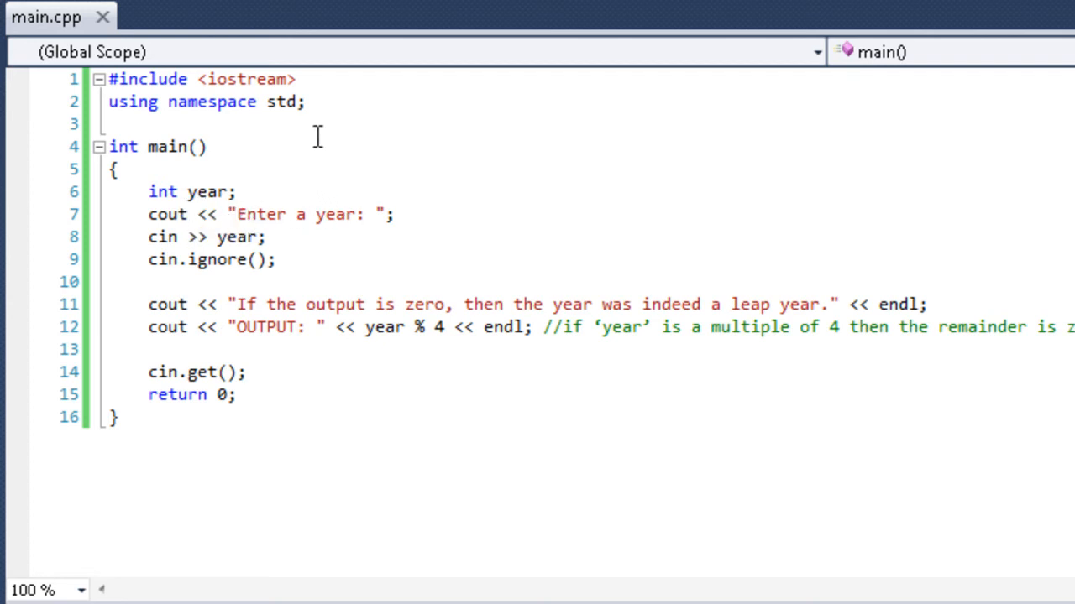
key(F5)
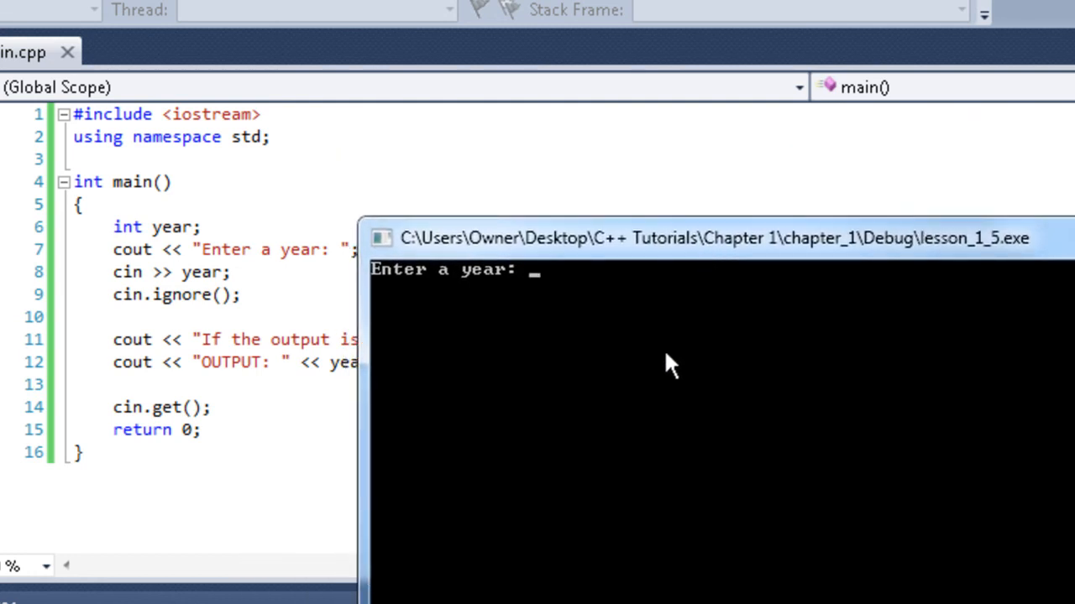
Enter 1941 at the year prompt to get OUTPUT: 1.
text(1)
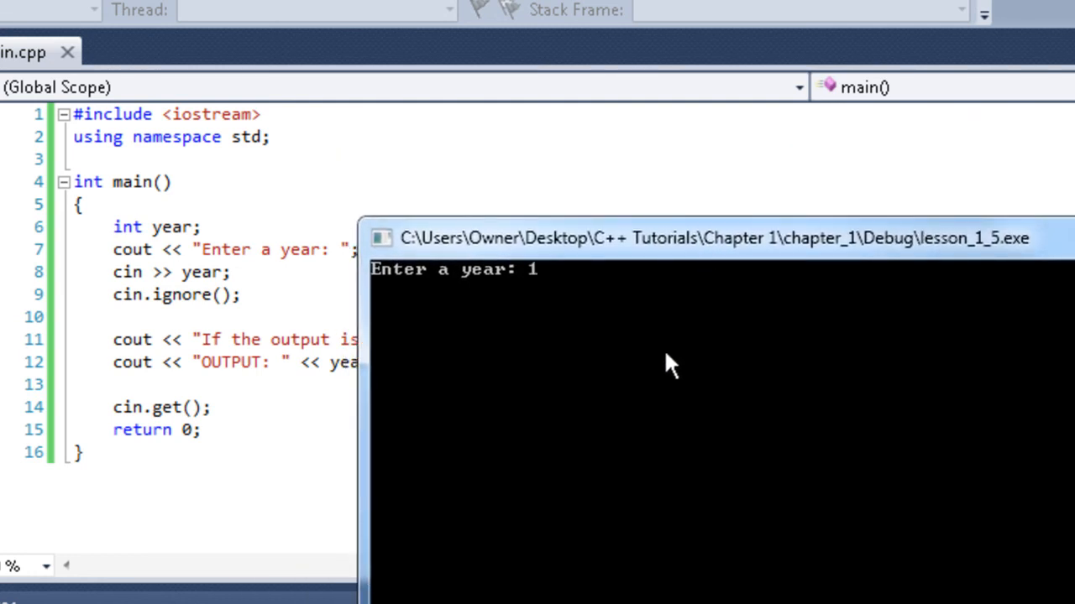
text(941)
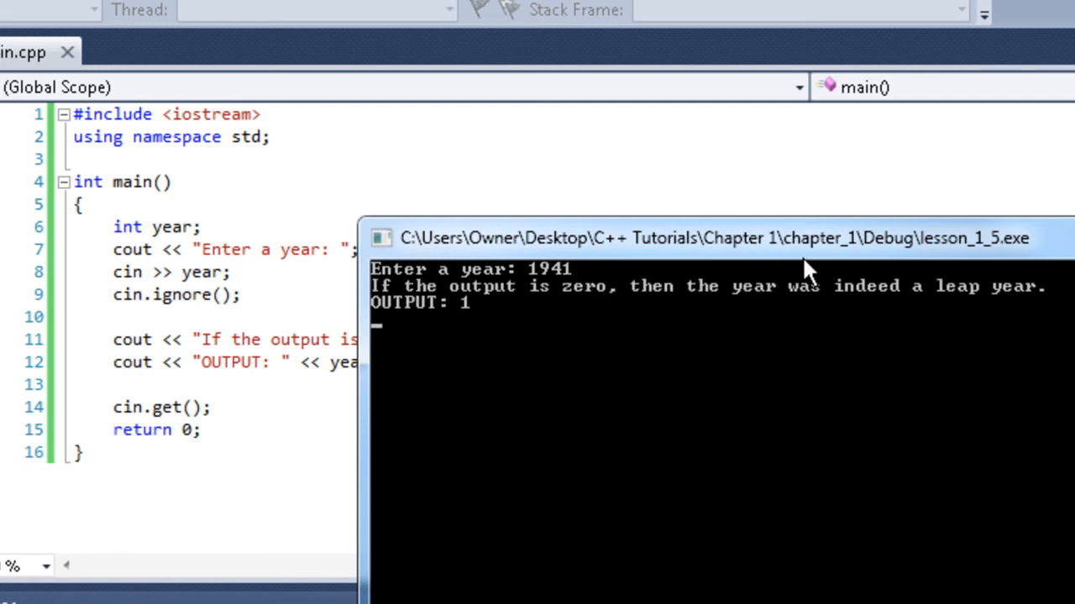
mouse_move(470, 322)
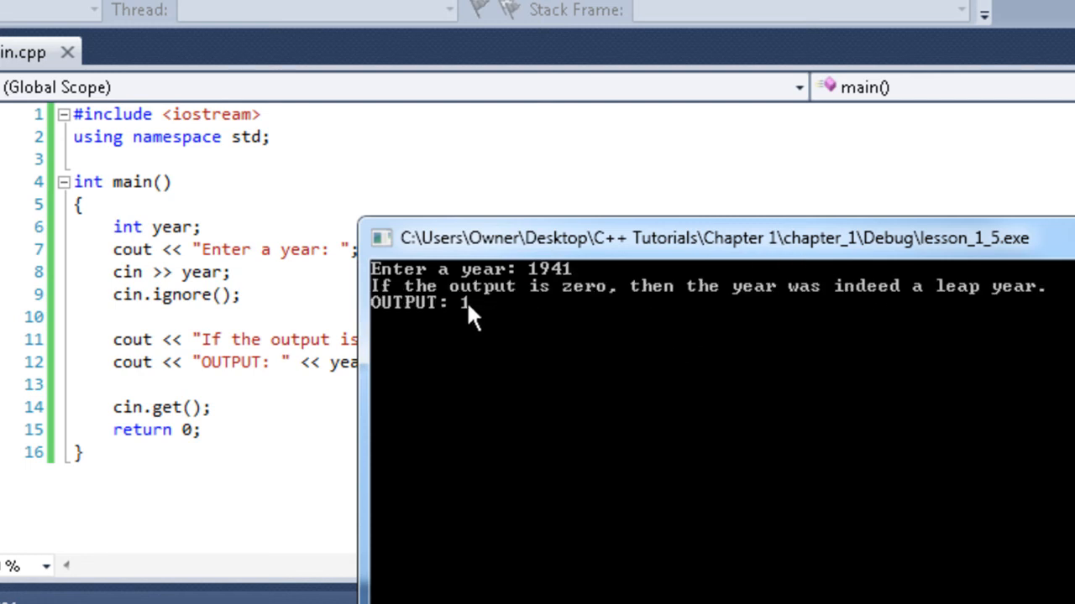
mouse_move(481, 319)
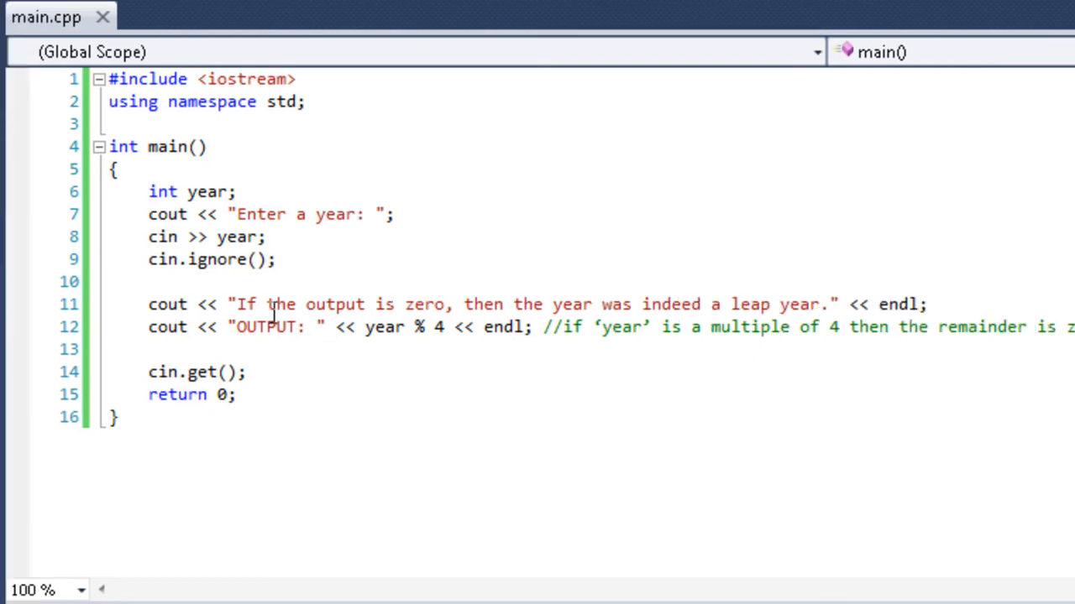
mouse_move(417, 328)
text(1942)
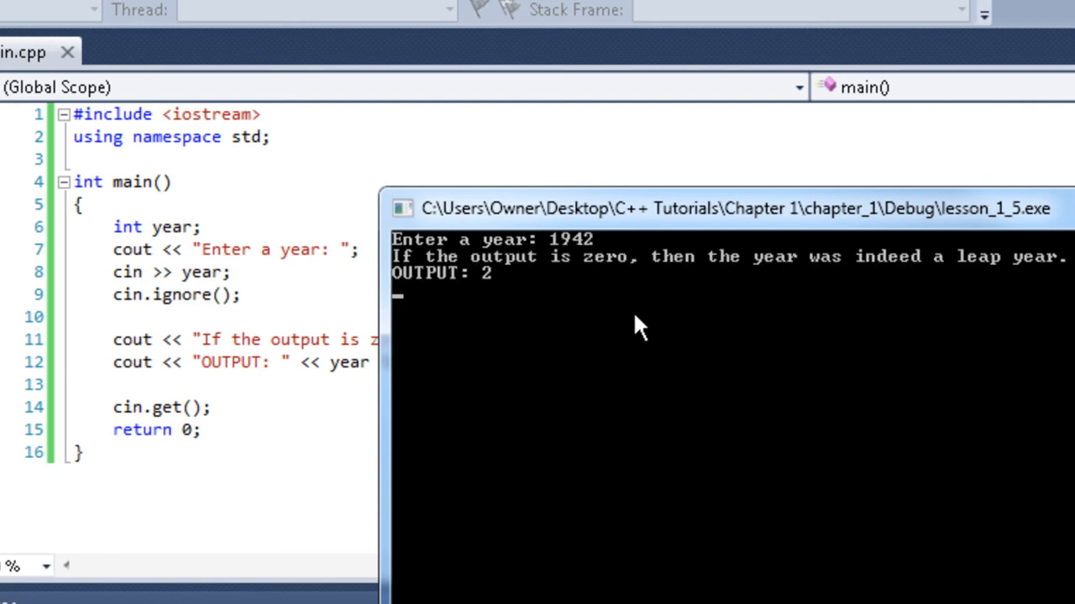
mouse_move(827, 285)
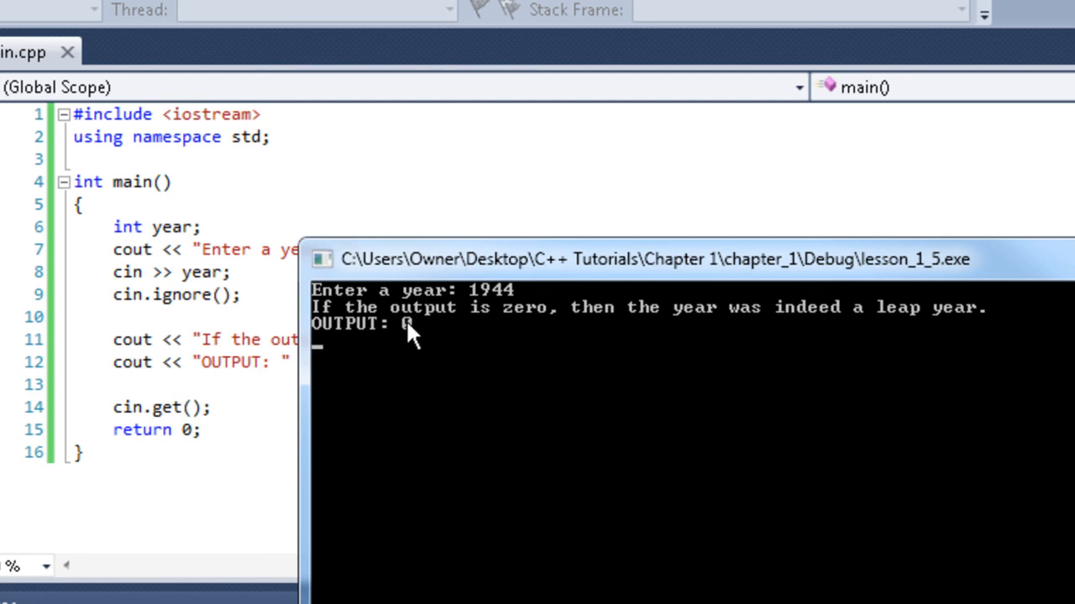
mouse_move(538, 346)
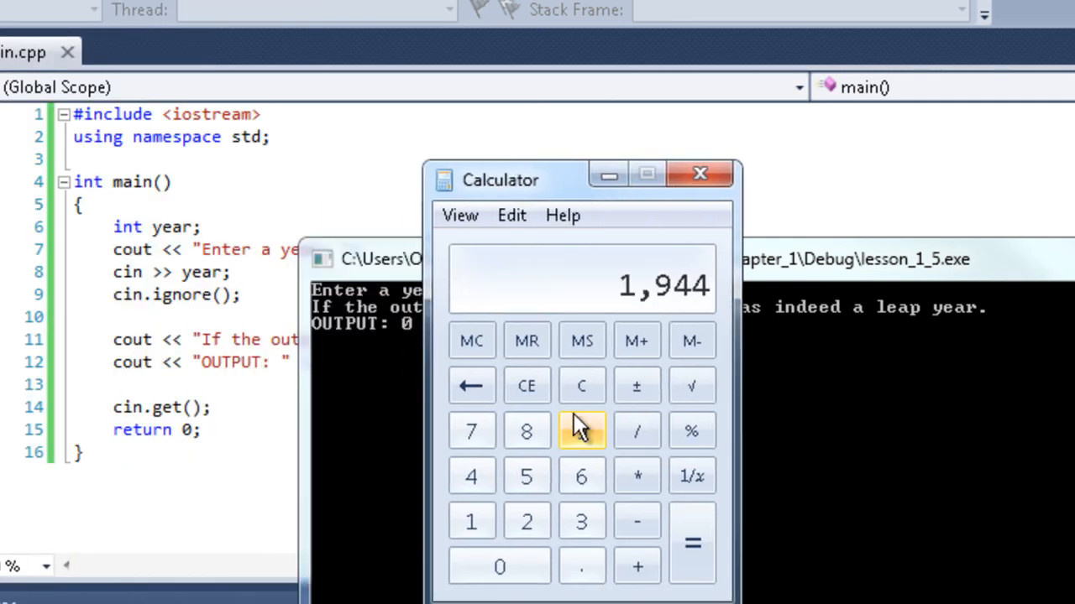
Divide 1944 by 4 for 486 and 1941 by 4 for 485.25, then clear the Calculator.
click(637, 430)
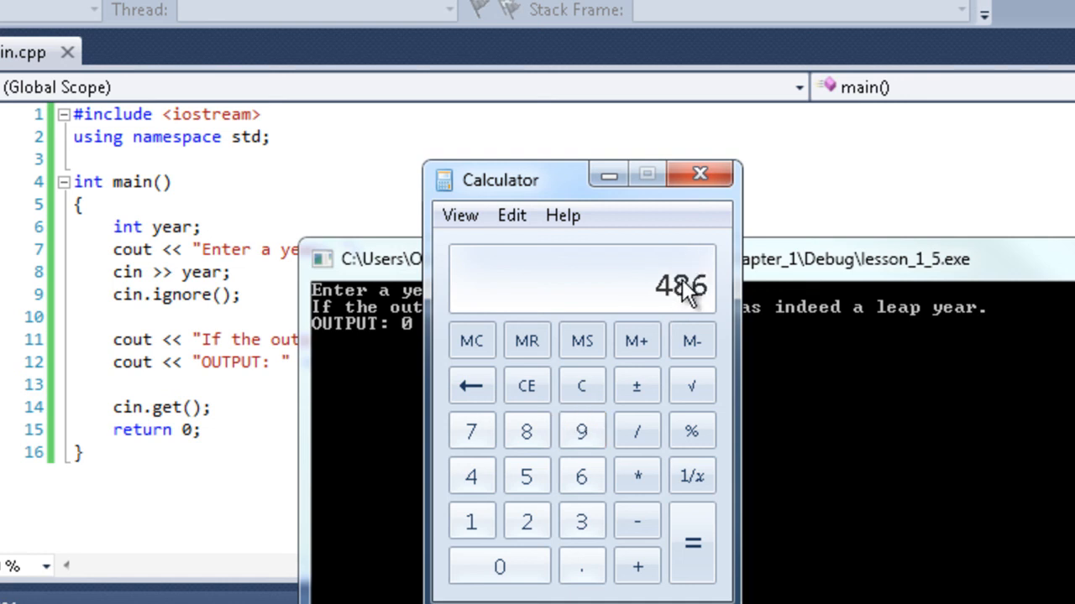
mouse_move(687, 316)
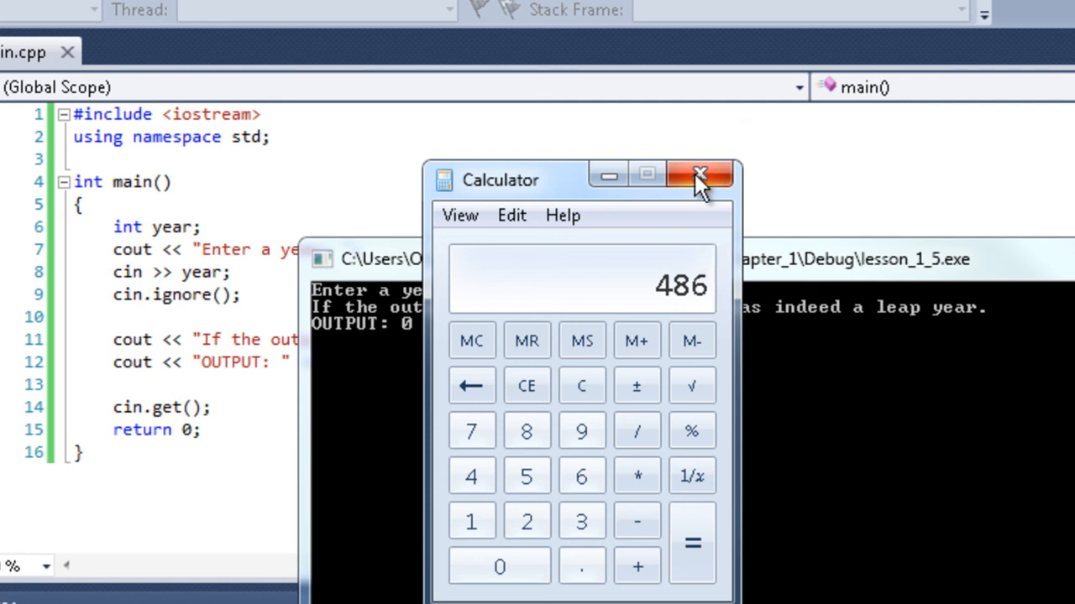
click(581, 386)
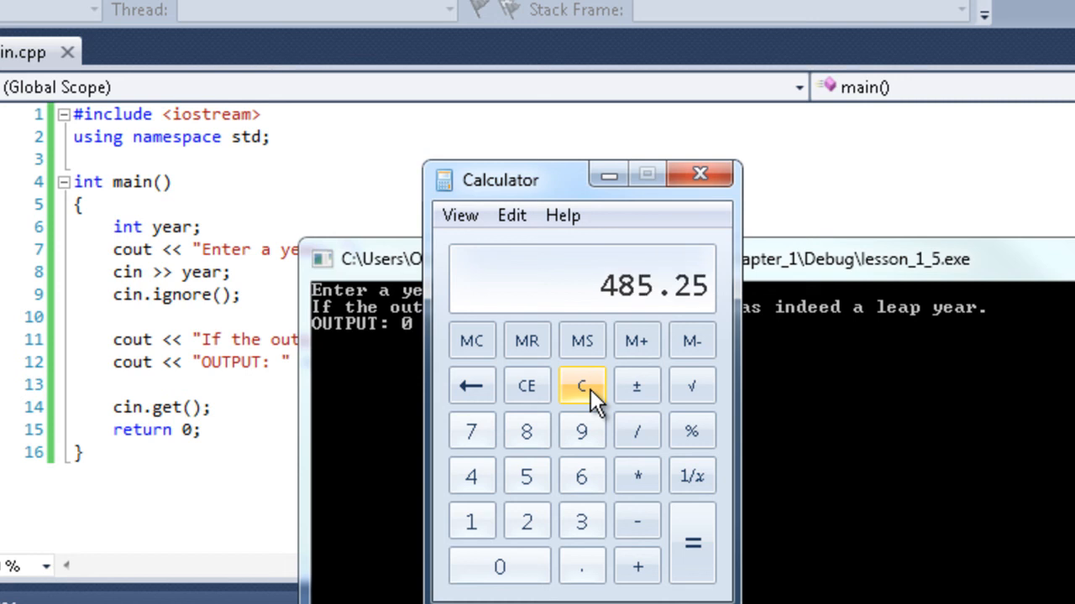
click(698, 173)
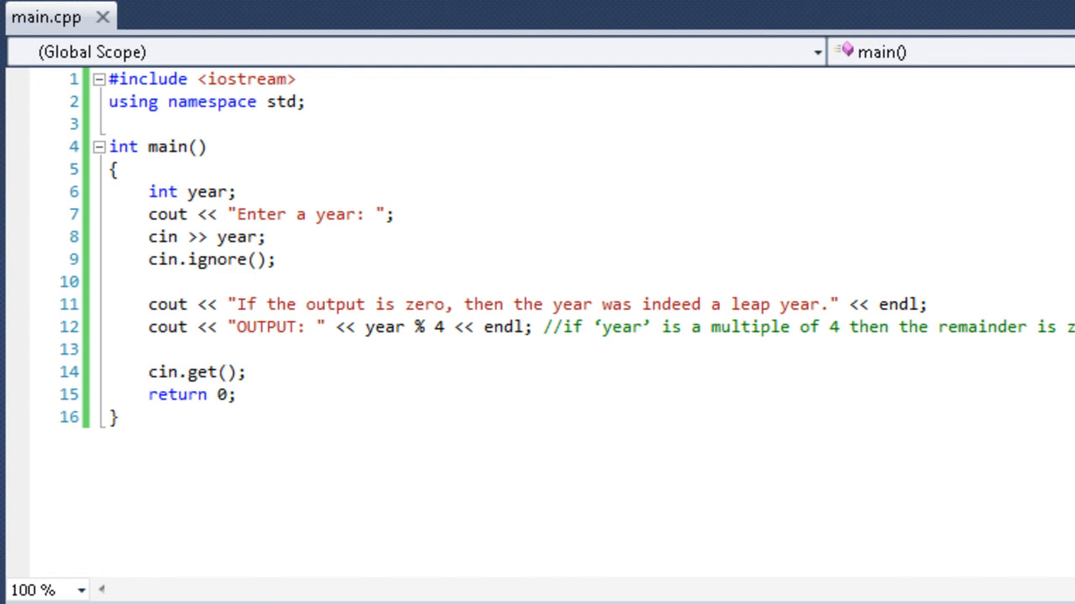
mouse_move(35, 267)
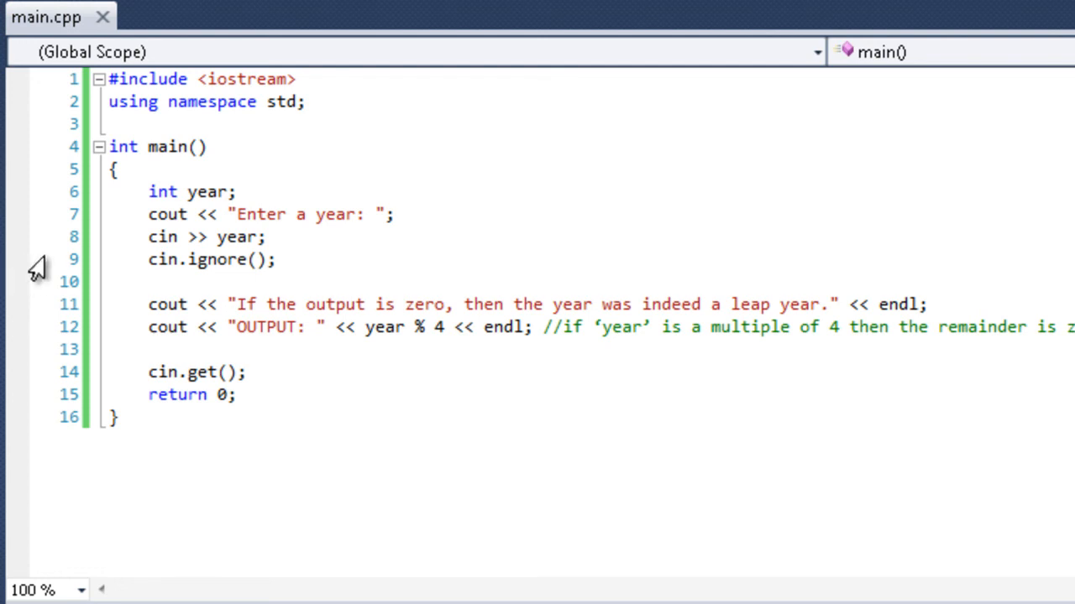
Write the type names float and double on two new lines below main in main.cpp.
double_click(161, 192)
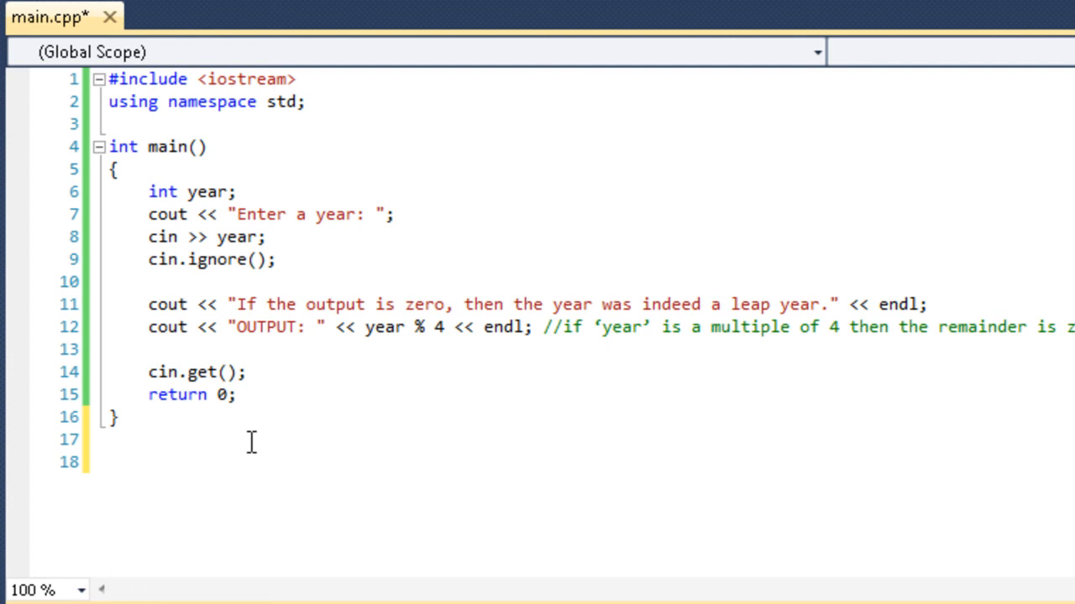
text(float)
text(doubl)
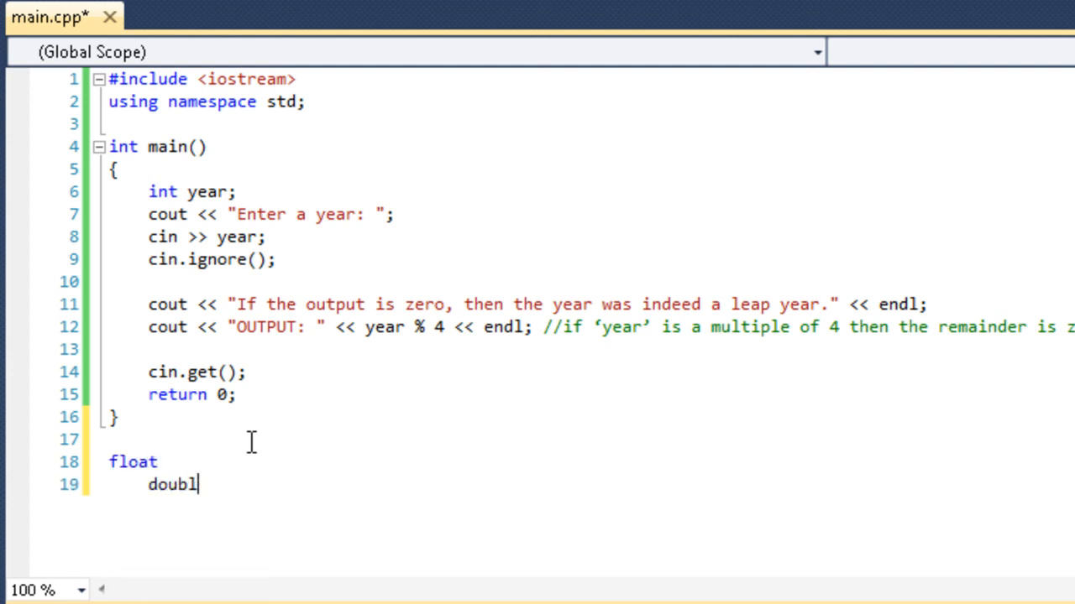
key(BackSpace)
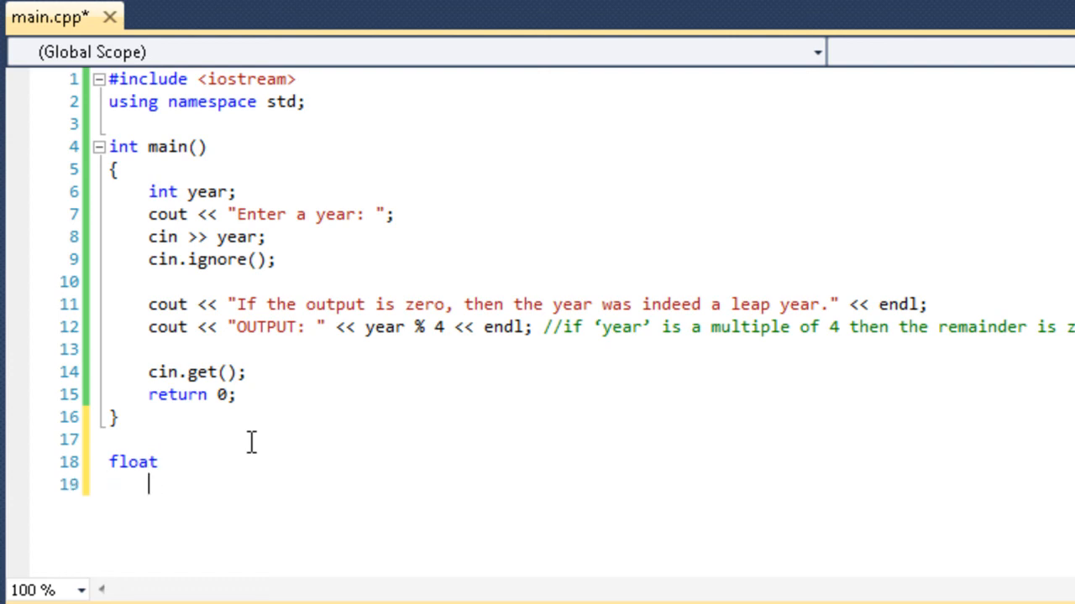
text(double)
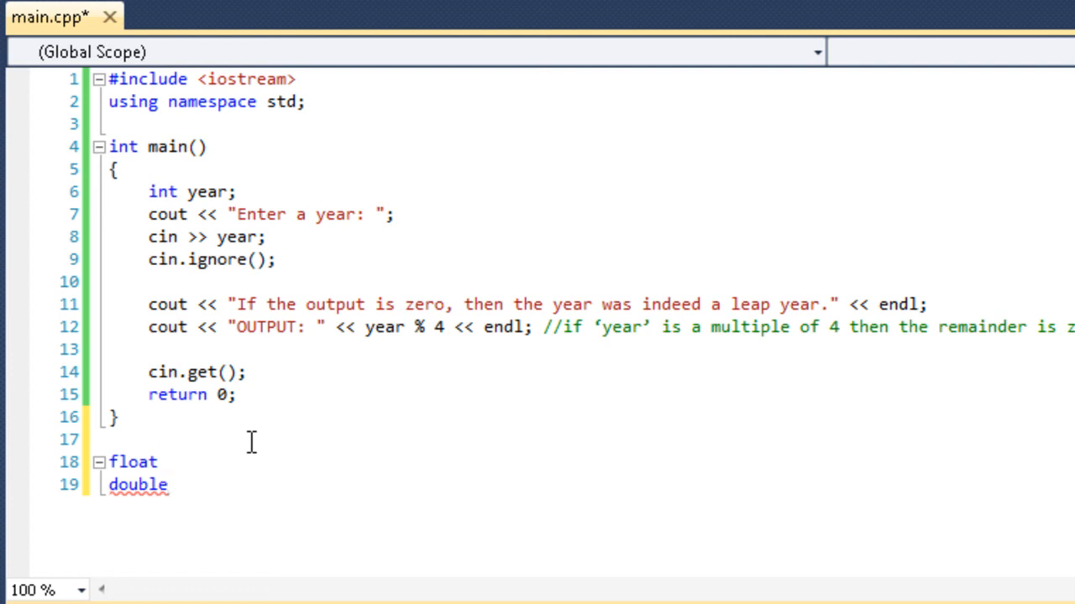
click(168, 484)
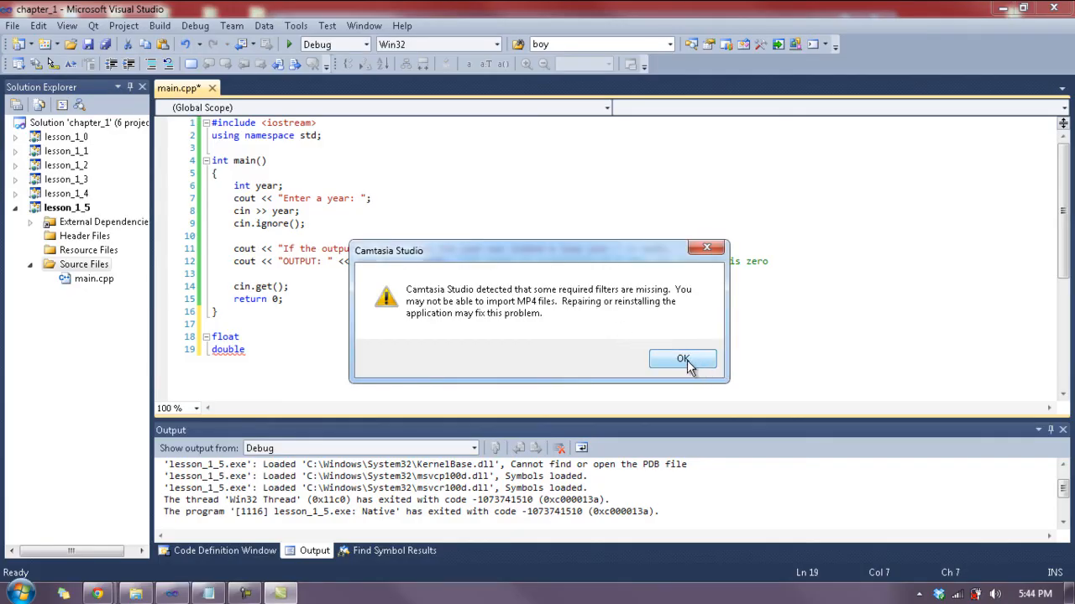
click(682, 359)
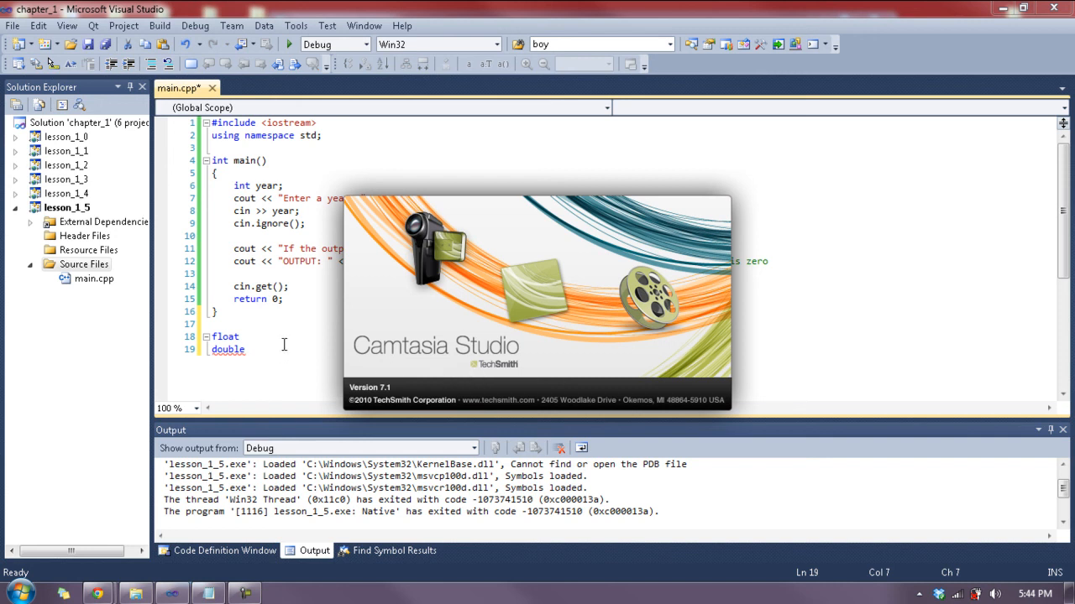